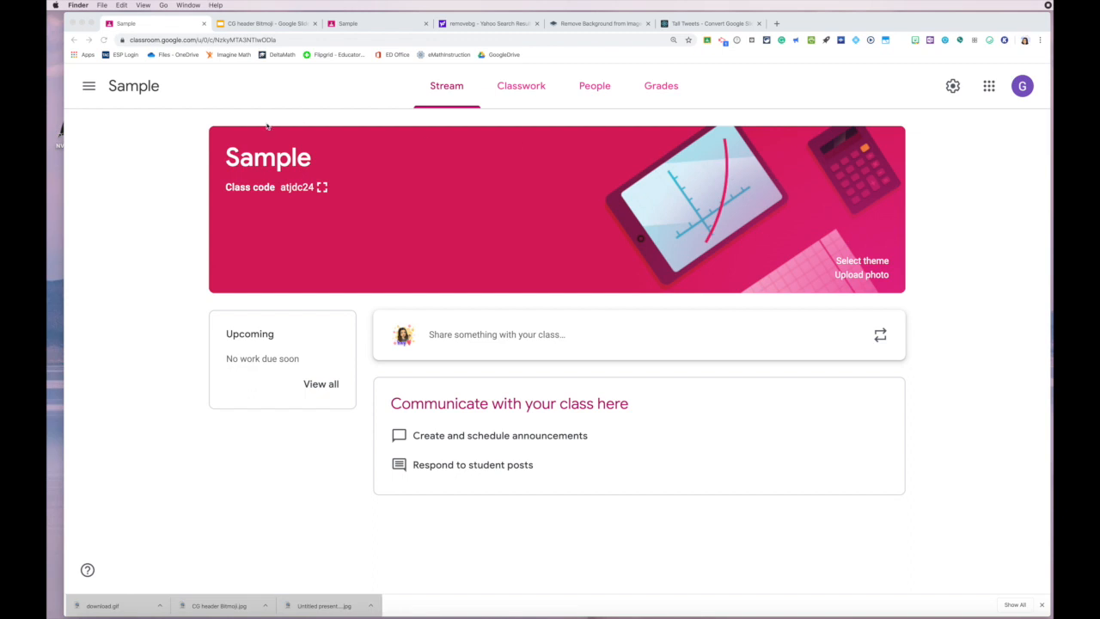
pyautogui.moveTo(461, 297)
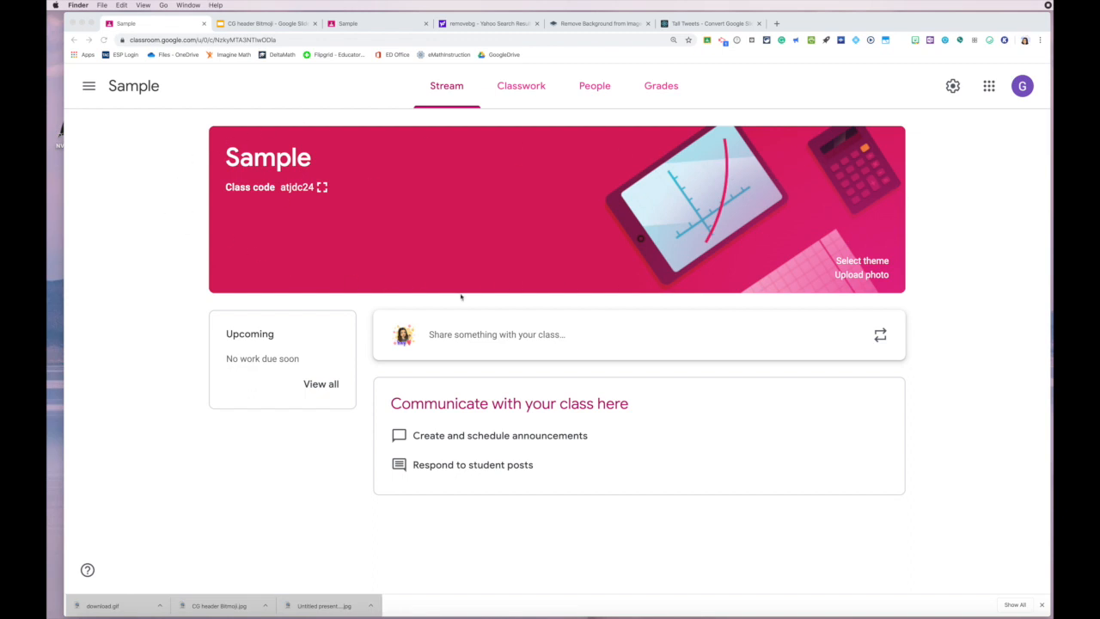
pyautogui.moveTo(193, 153)
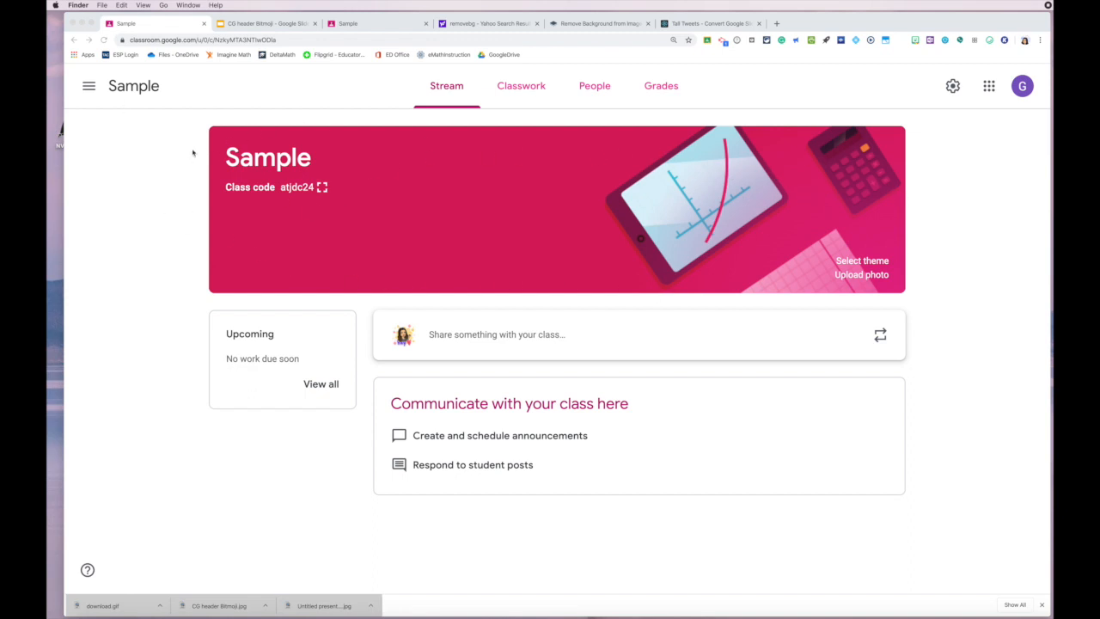
pyautogui.moveTo(238, 93)
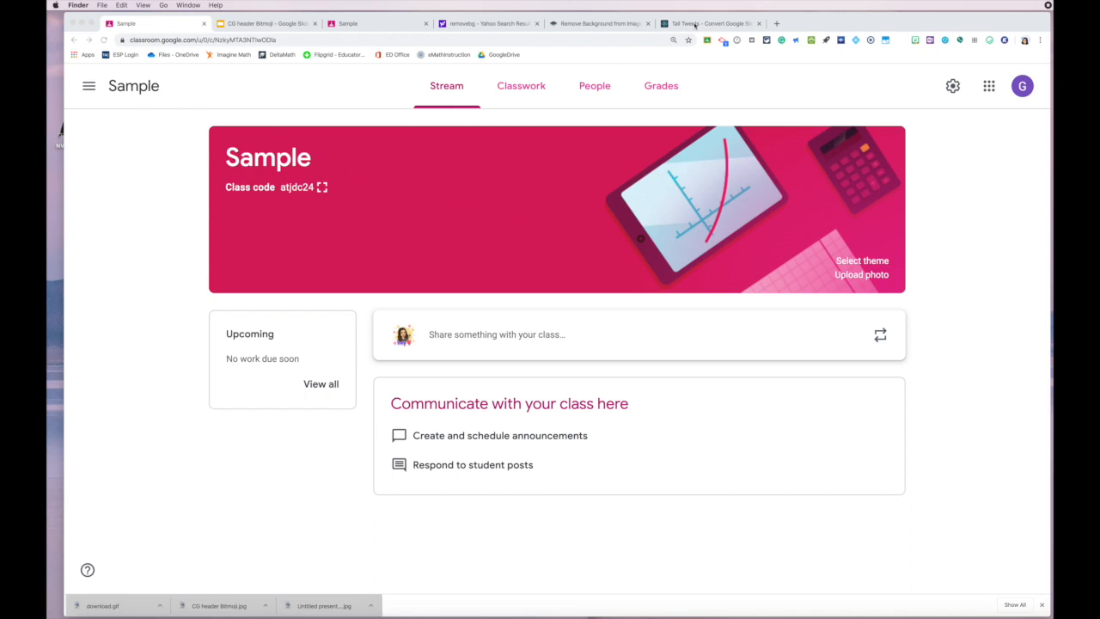
# Step: Browse the existing Algebra 1, Geometry and Algebra 2 class headers, then return to the Sample class
pyautogui.click(711, 24)
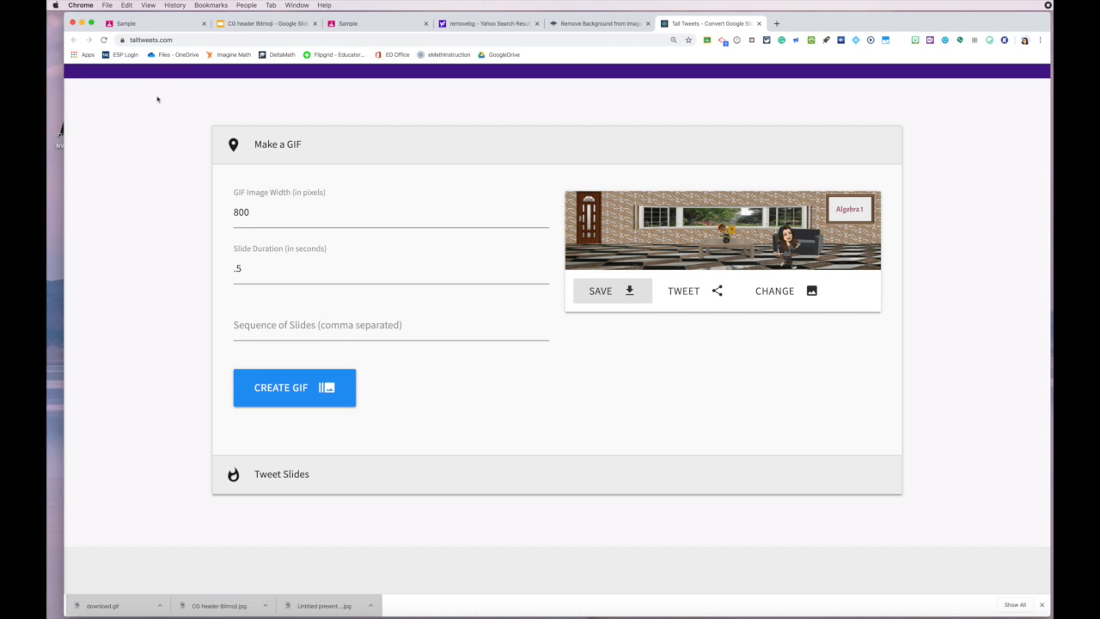
pyautogui.click(155, 24)
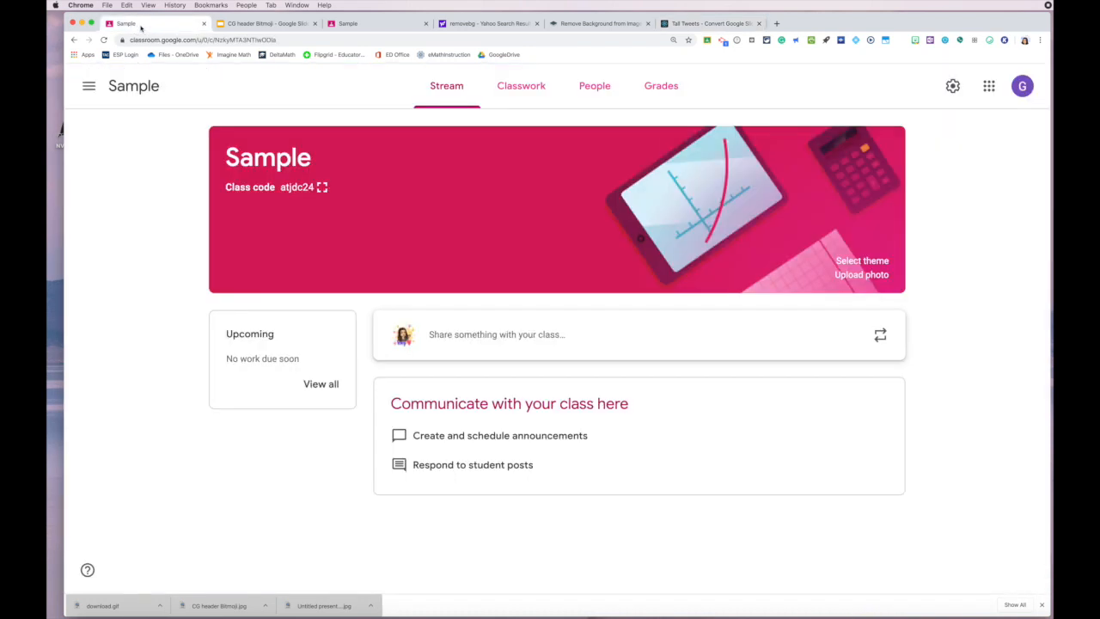
pyautogui.click(90, 86)
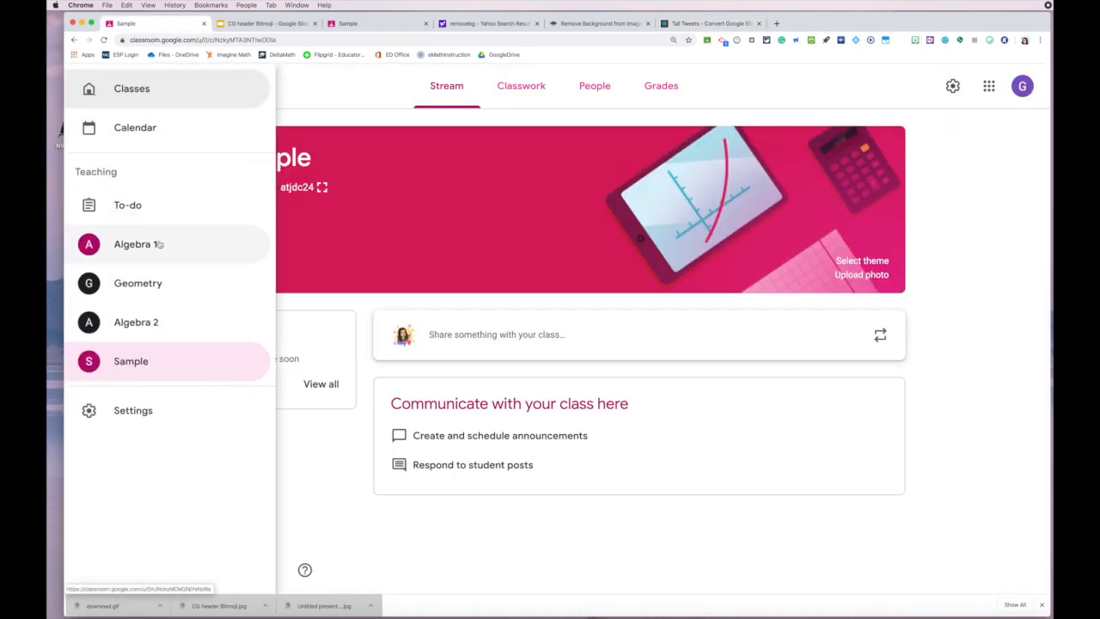
pyautogui.click(137, 244)
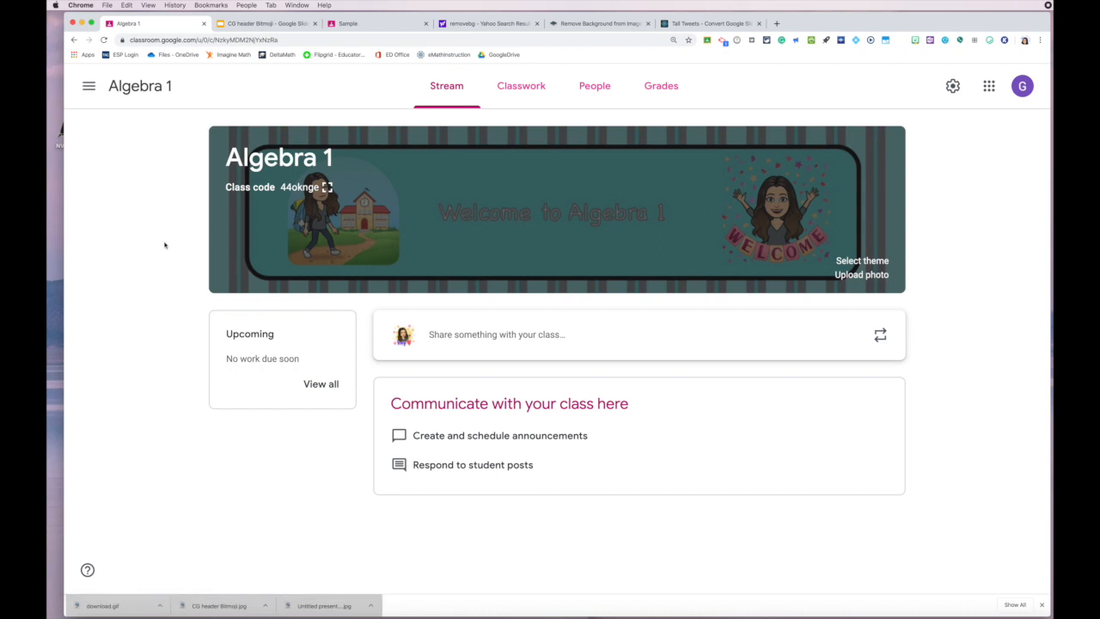
pyautogui.moveTo(348, 265)
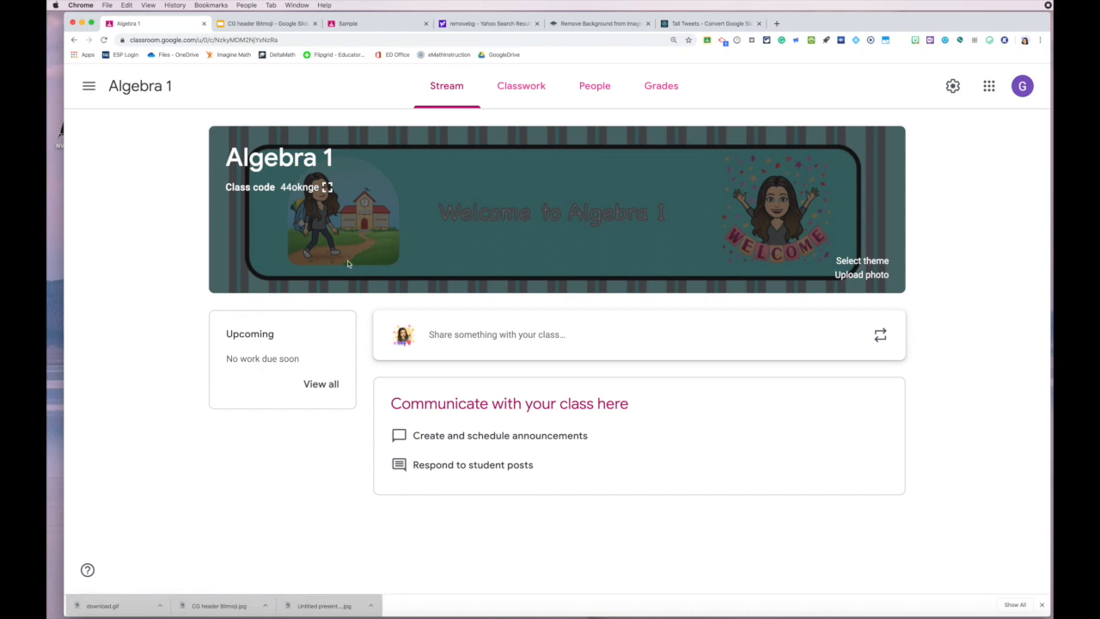
pyautogui.moveTo(540, 172)
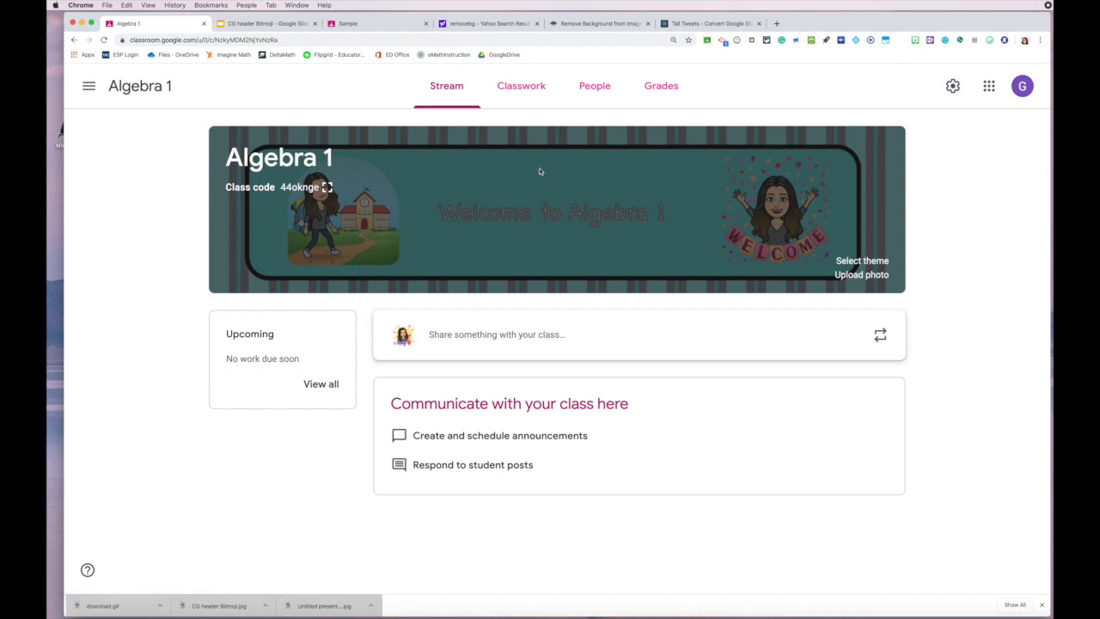
pyautogui.moveTo(615, 280)
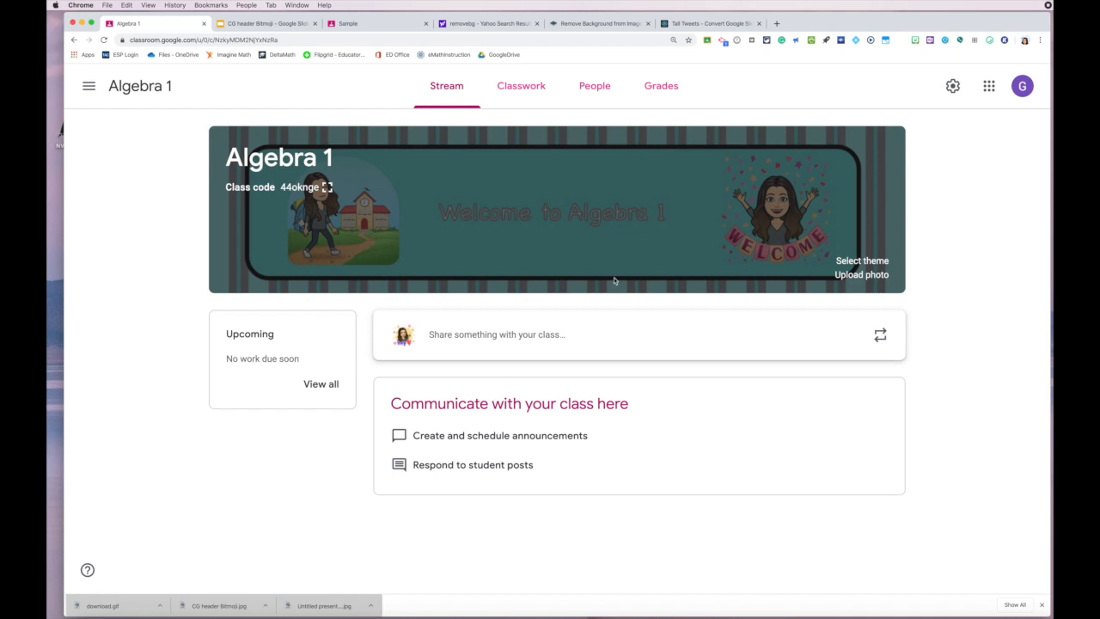
pyautogui.click(89, 86)
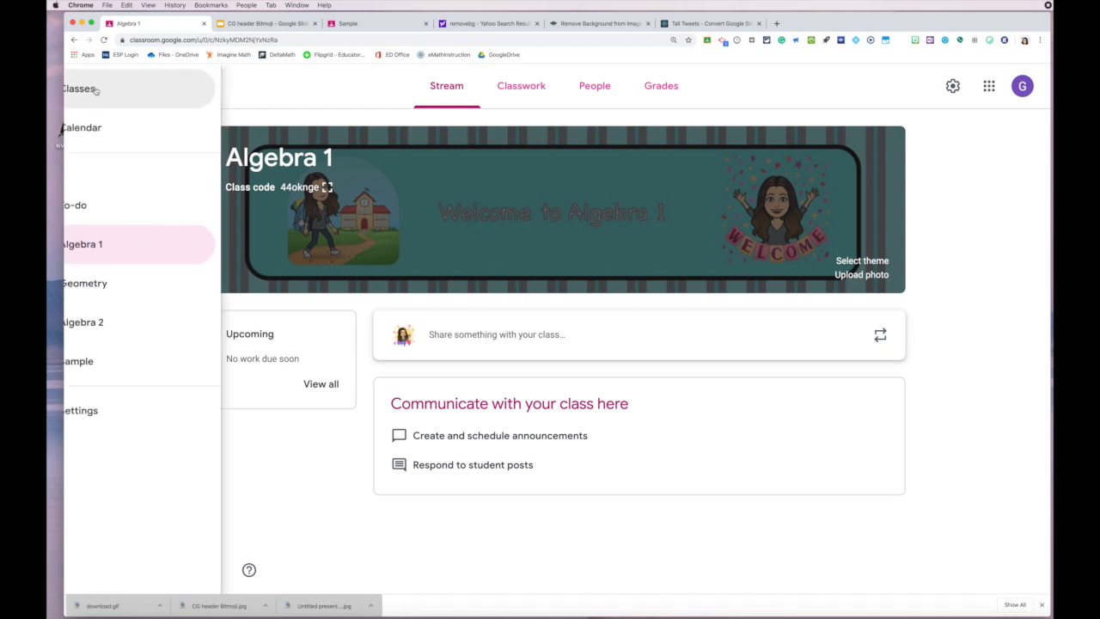
pyautogui.click(85, 282)
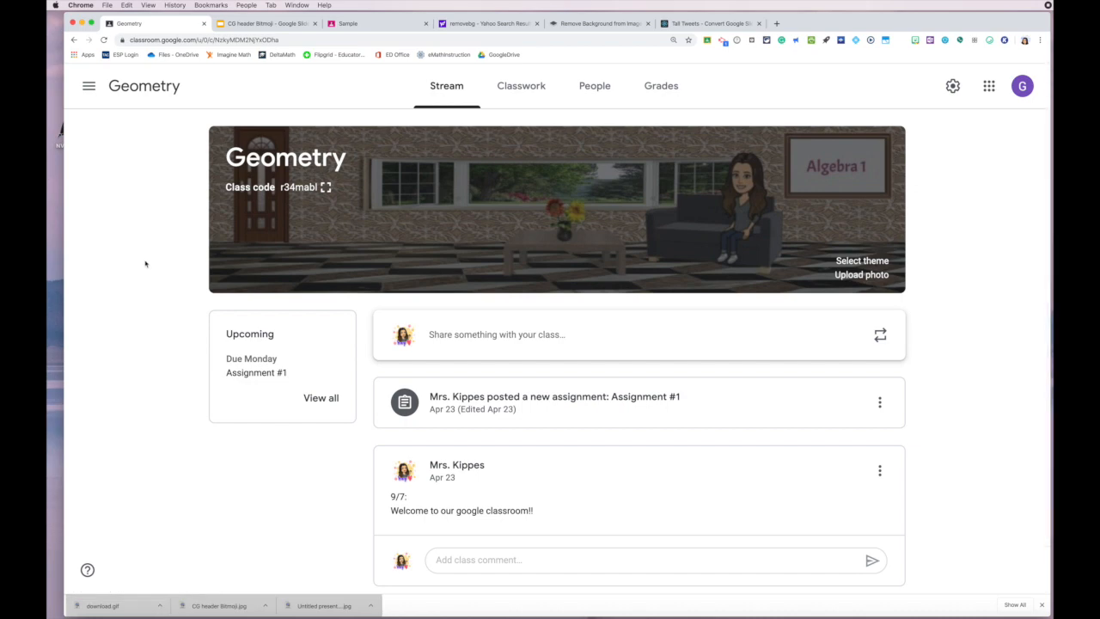
pyautogui.click(90, 86)
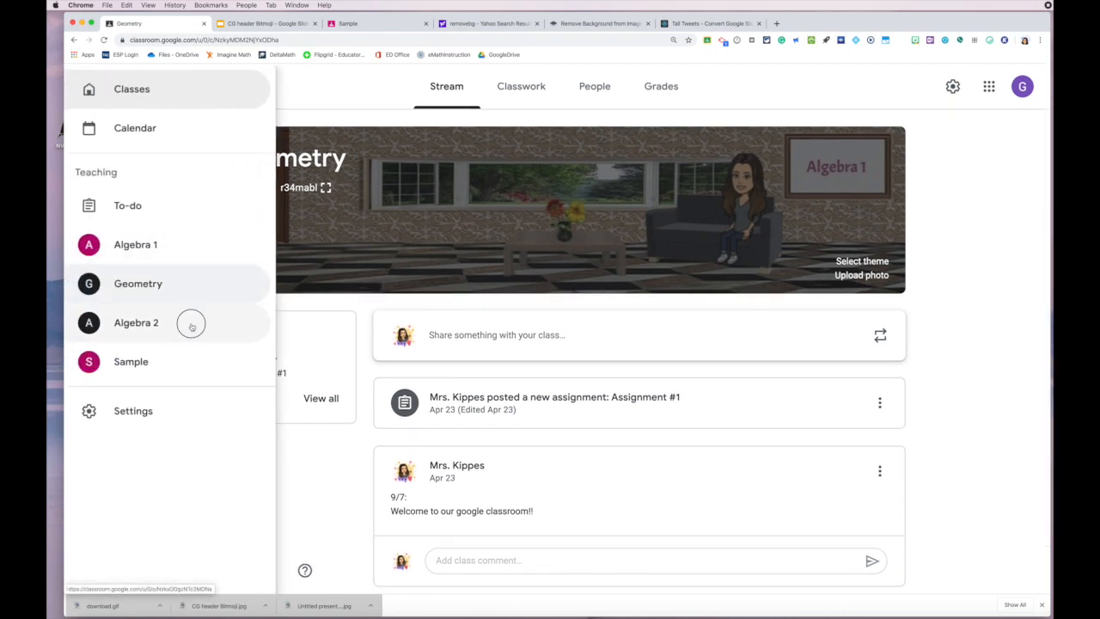
pyautogui.click(136, 323)
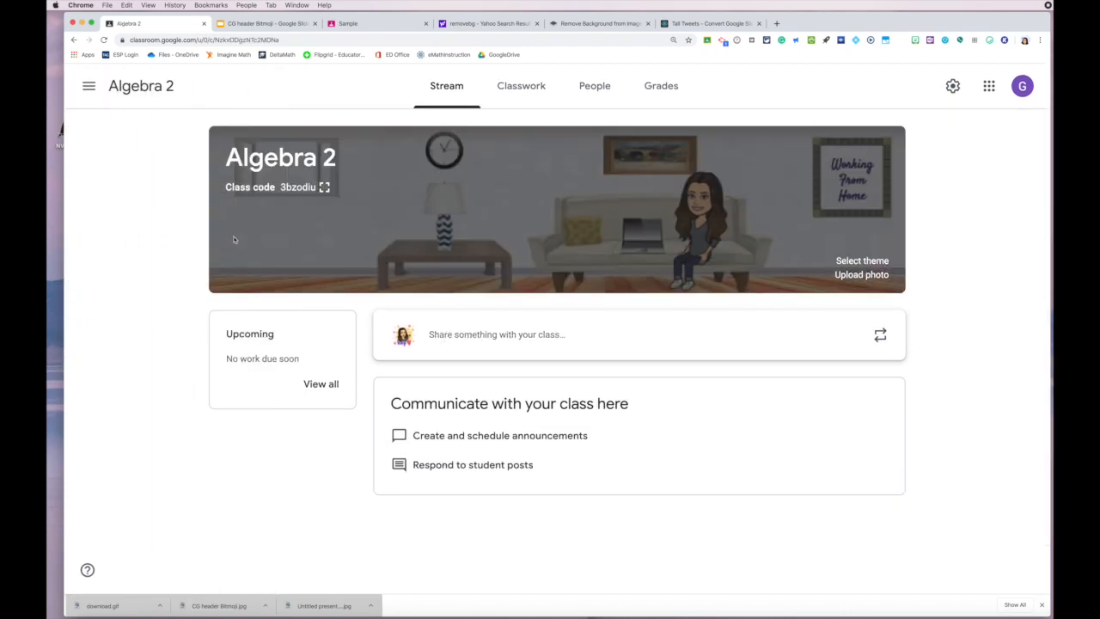
pyautogui.moveTo(147, 158)
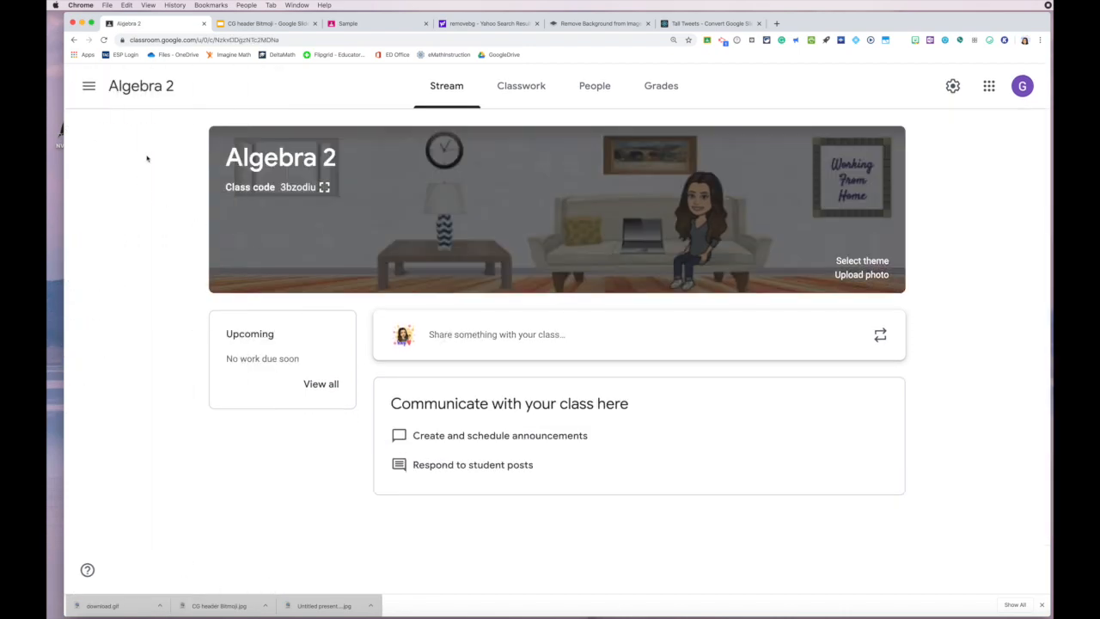
pyautogui.click(90, 86)
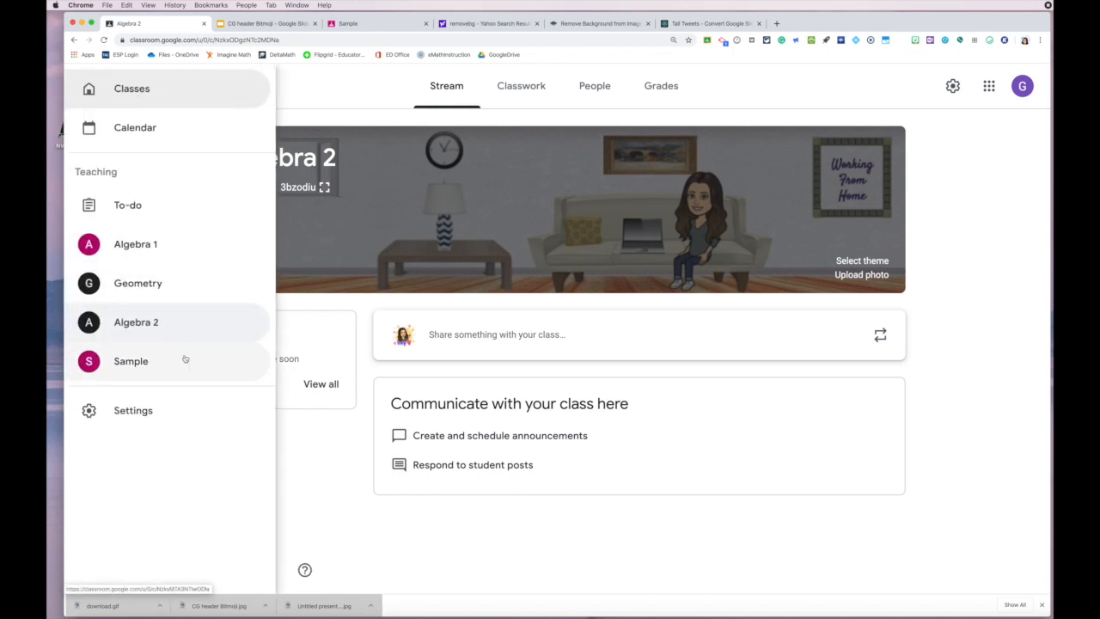
pyautogui.click(130, 361)
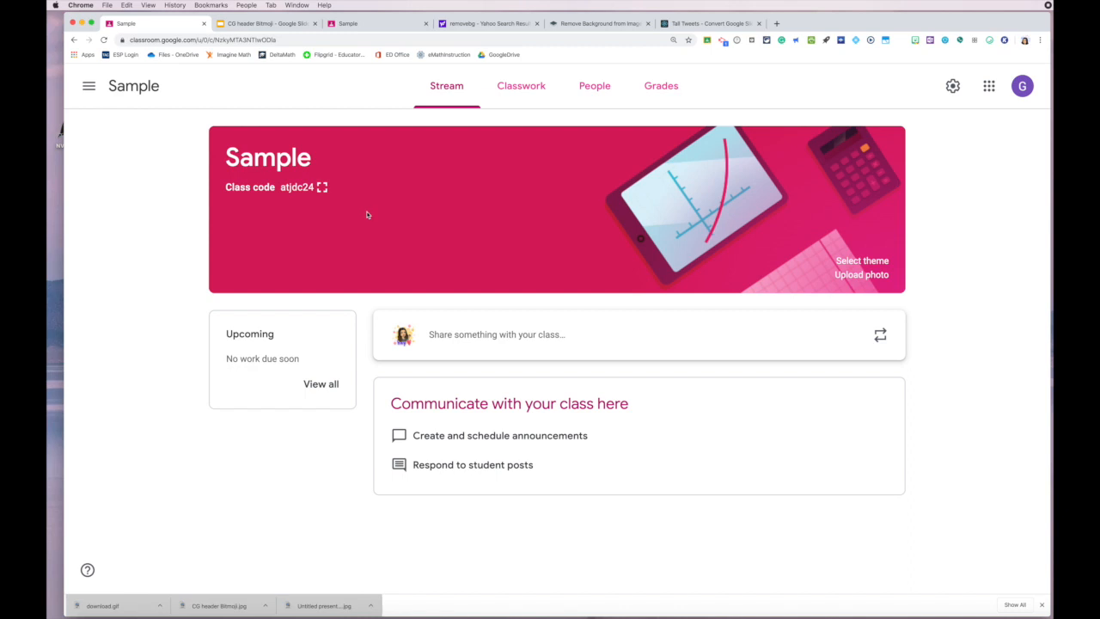
# Step: Preview the bitmoji header deck's scenes in order, from the door past the table to the Algebra 1 sign
pyautogui.click(266, 24)
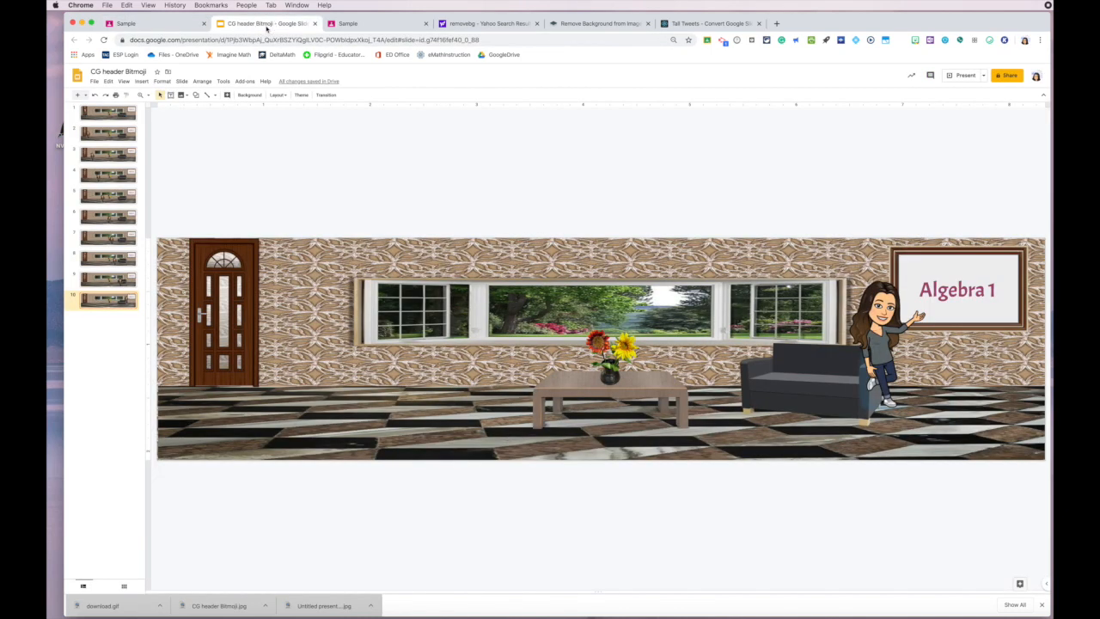
pyautogui.click(107, 113)
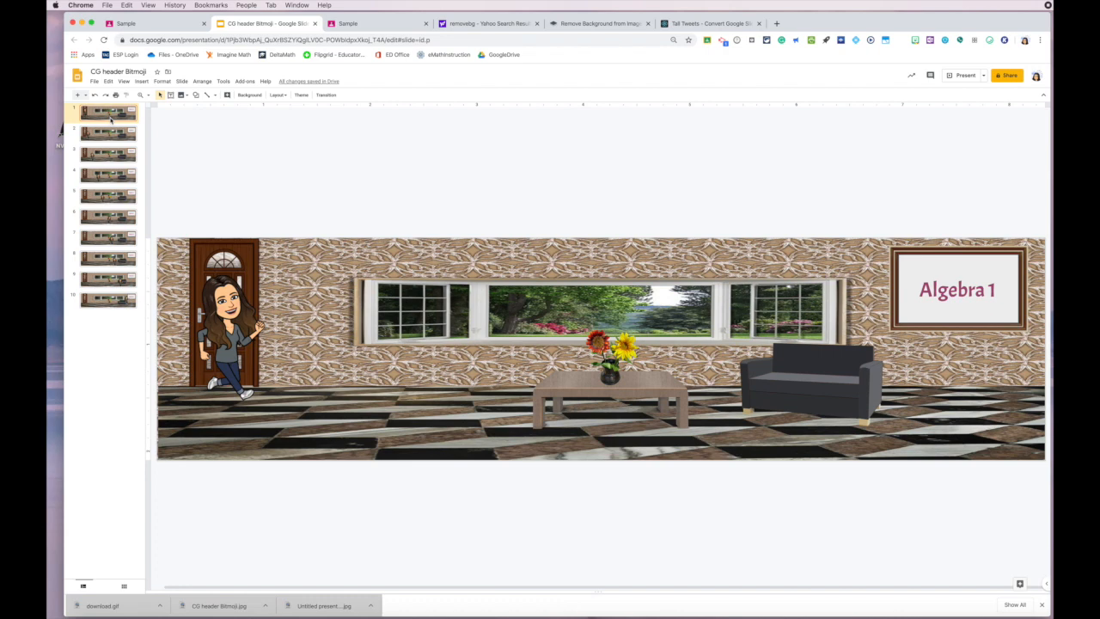
pyautogui.click(106, 134)
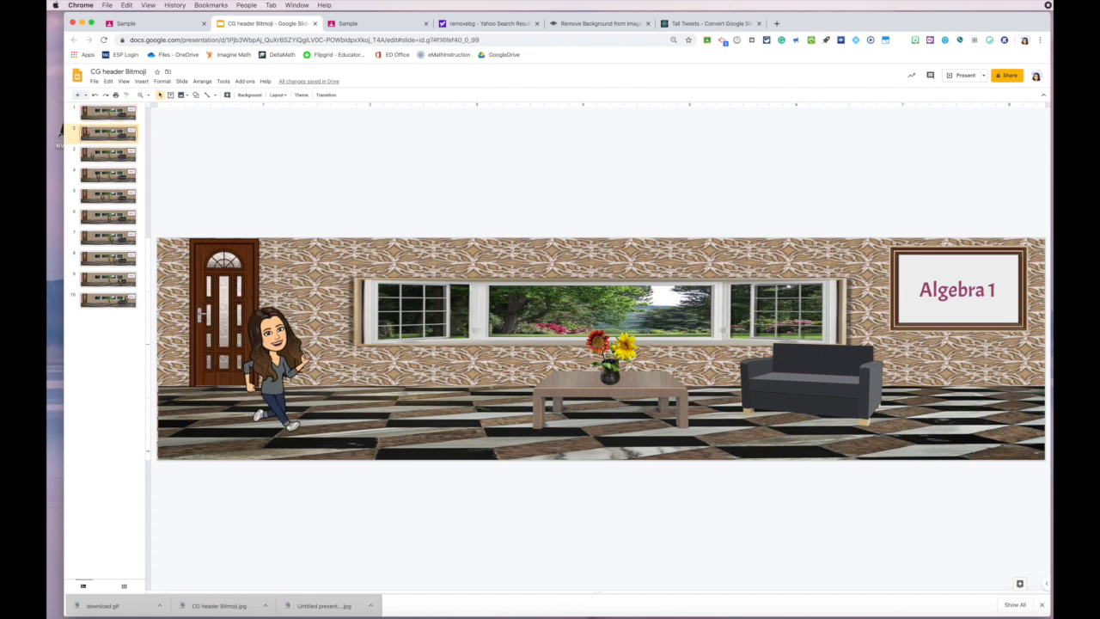
pyautogui.click(107, 113)
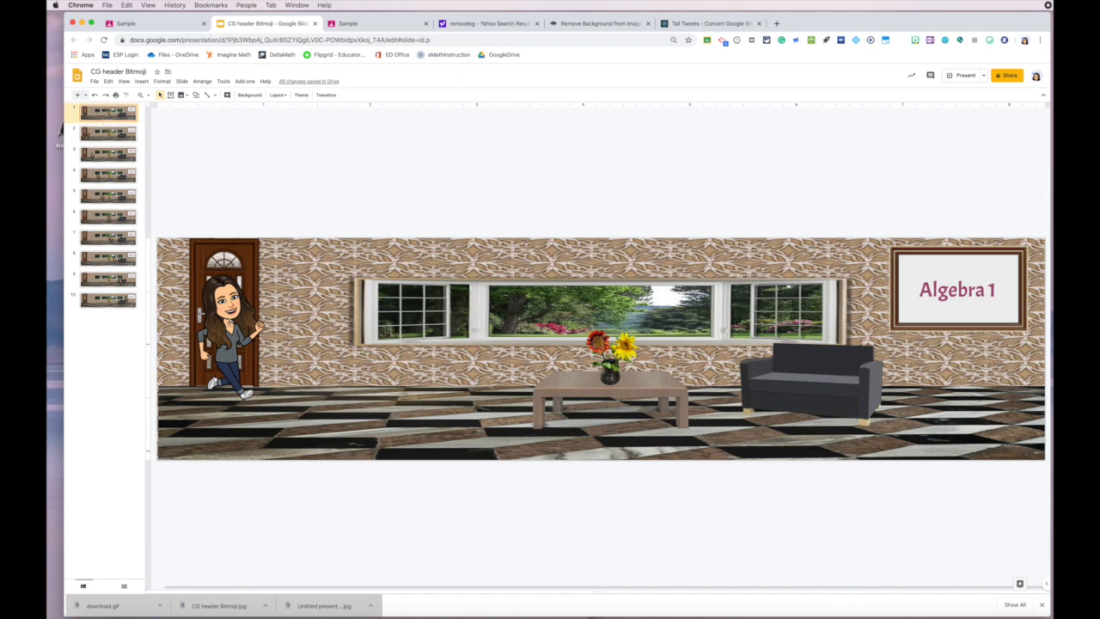
pyautogui.click(106, 134)
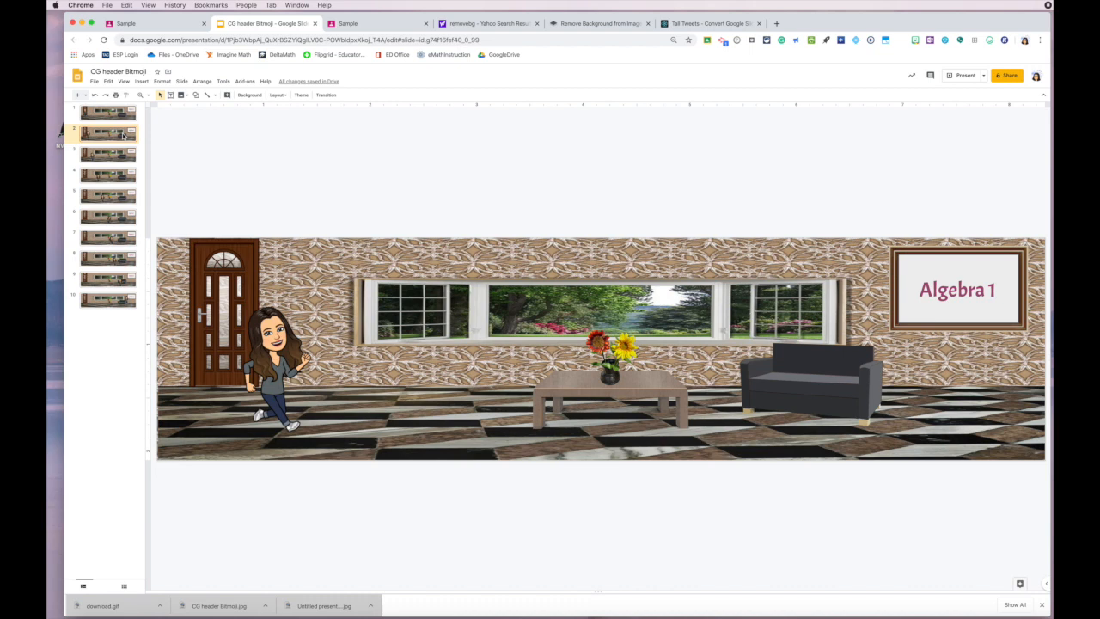
pyautogui.click(106, 175)
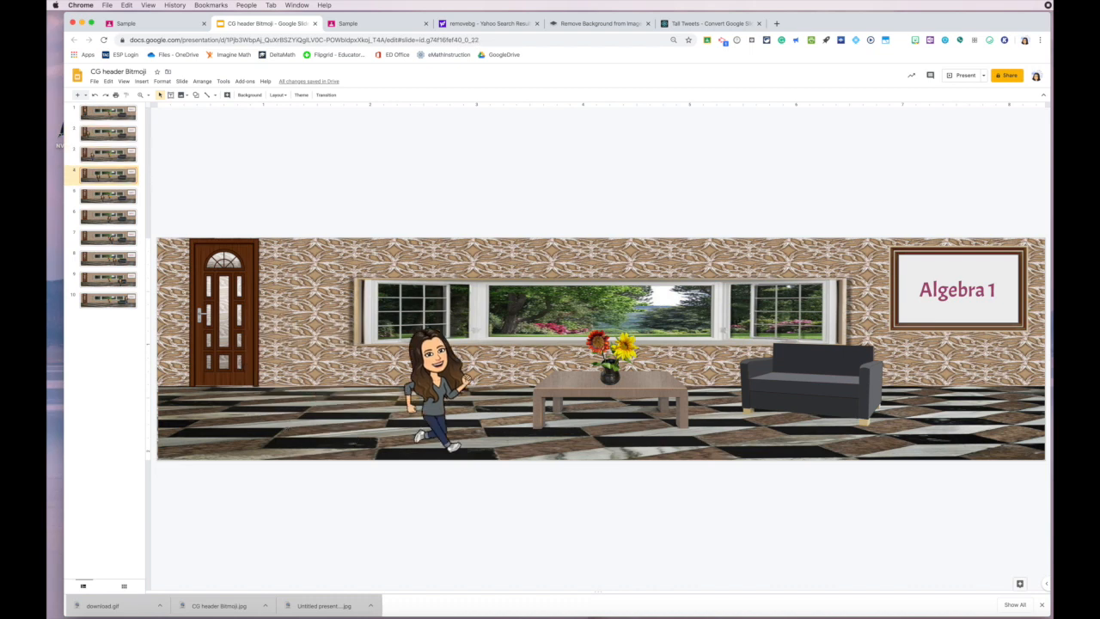
pyautogui.click(107, 217)
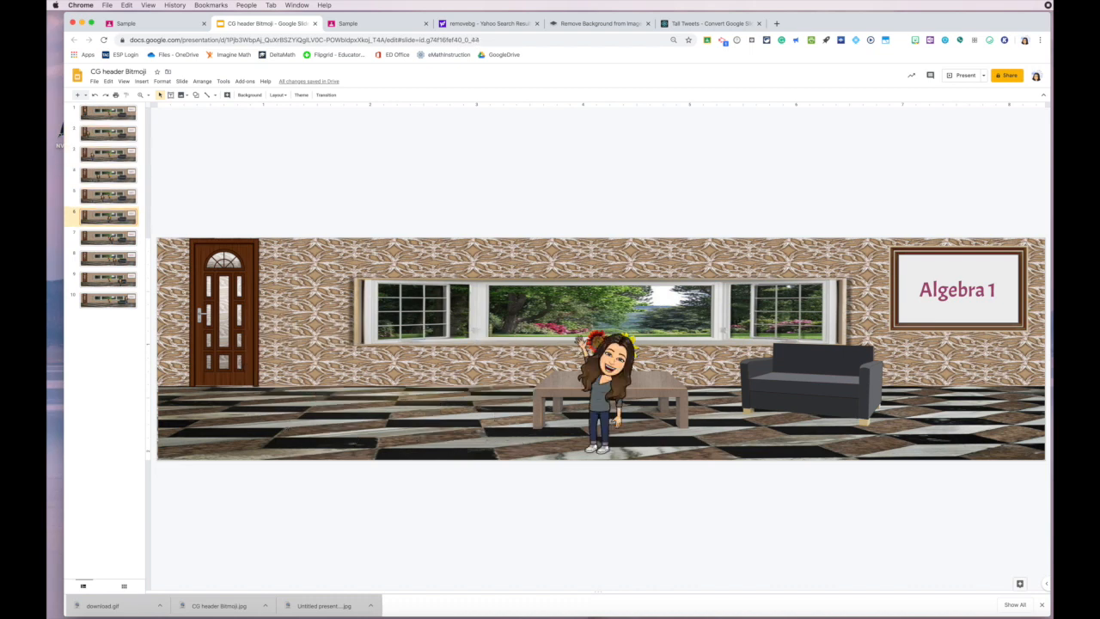
pyautogui.click(107, 237)
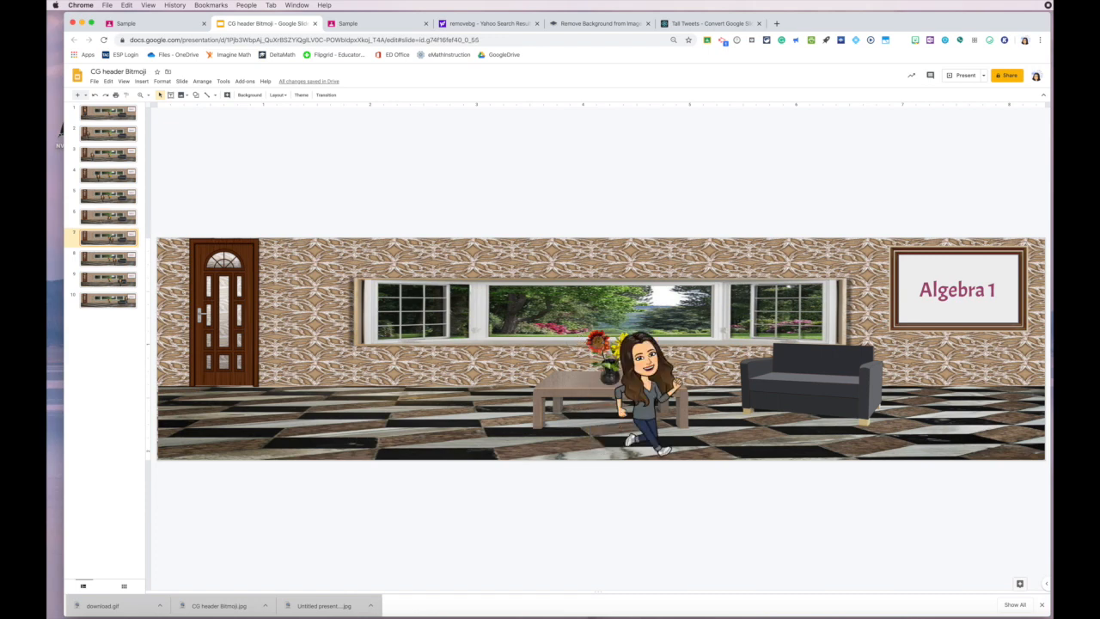
pyautogui.click(107, 299)
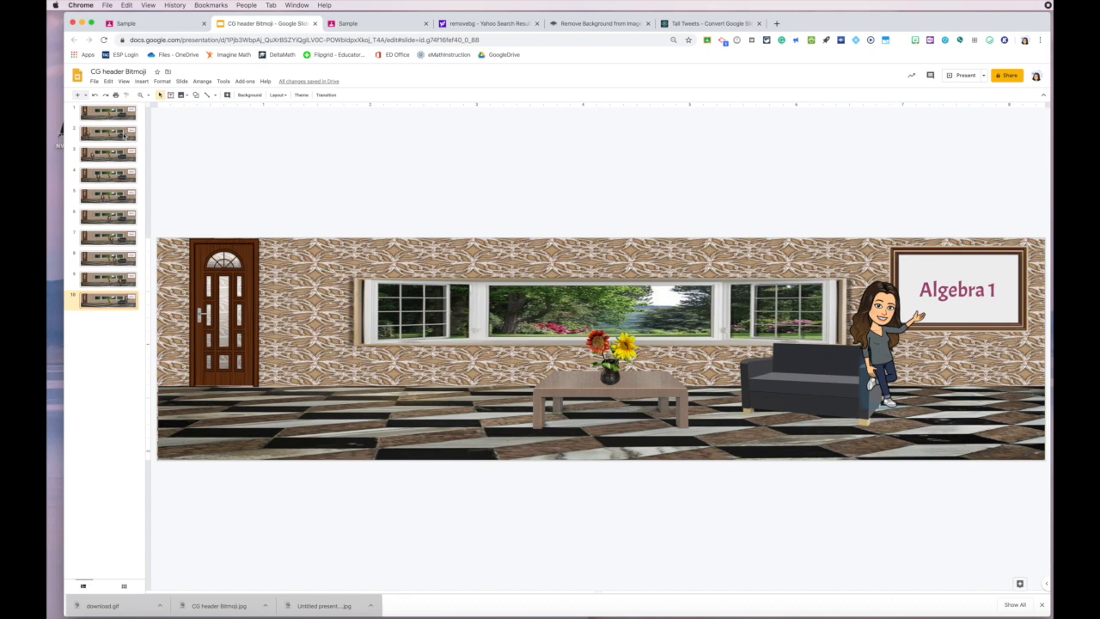
pyautogui.moveTo(110, 318)
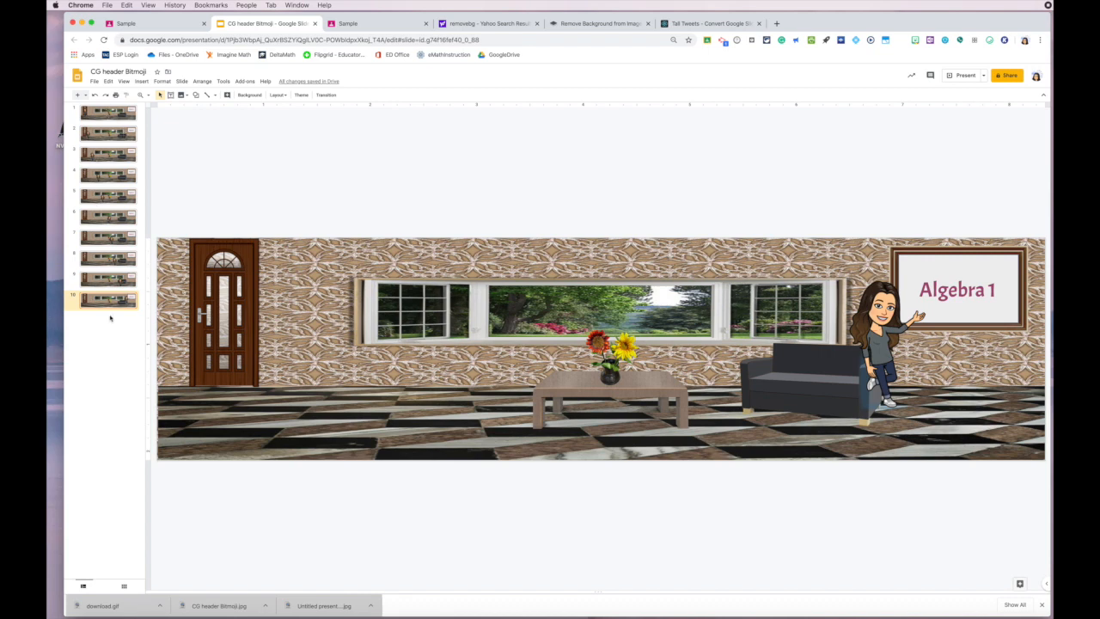
# Step: Recheck a few scenes of the deck and move over to the GIF-making site
pyautogui.click(106, 113)
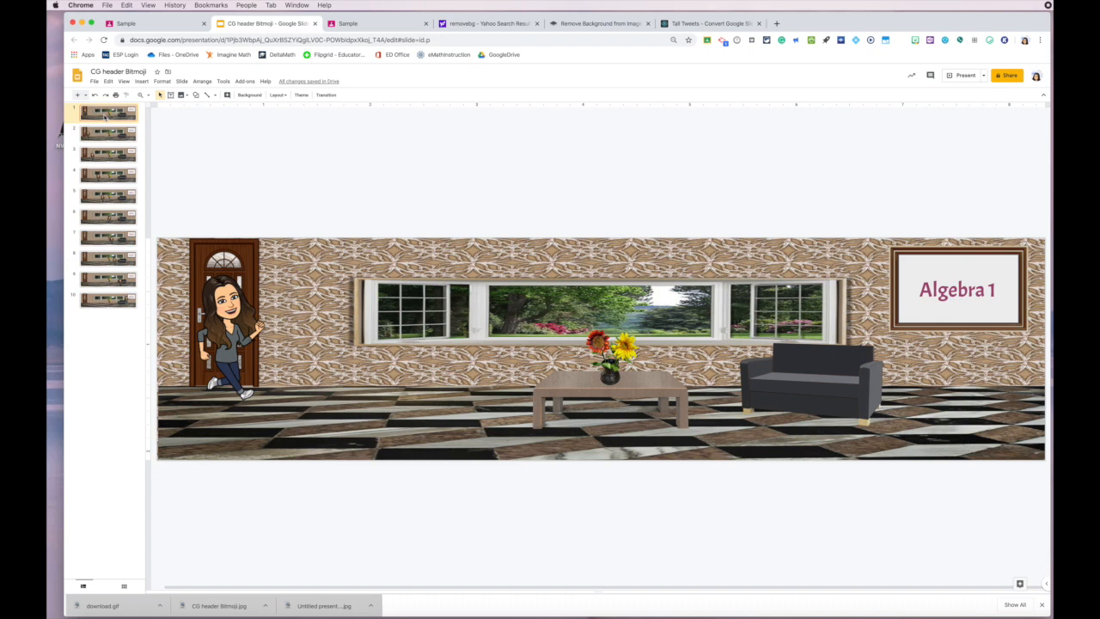
pyautogui.click(107, 216)
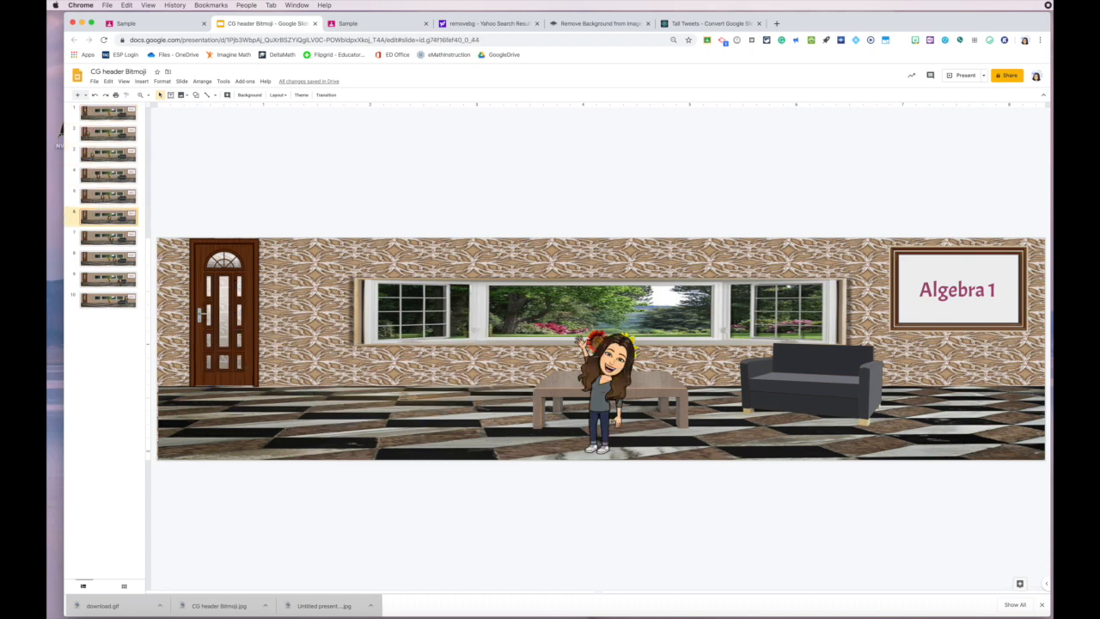
pyautogui.click(107, 278)
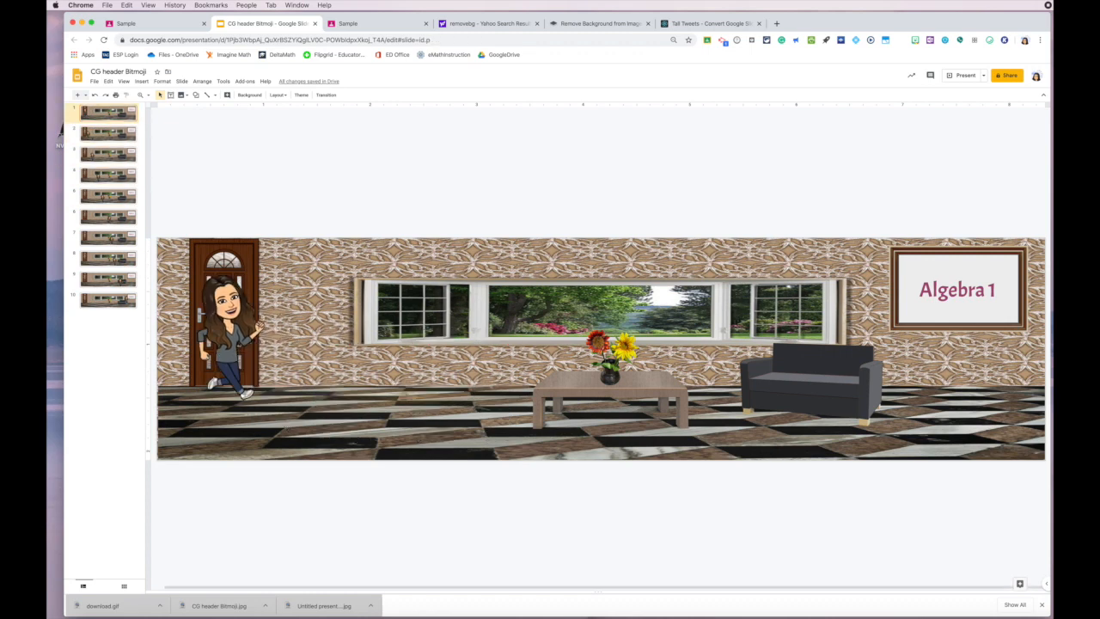
pyautogui.moveTo(543, 57)
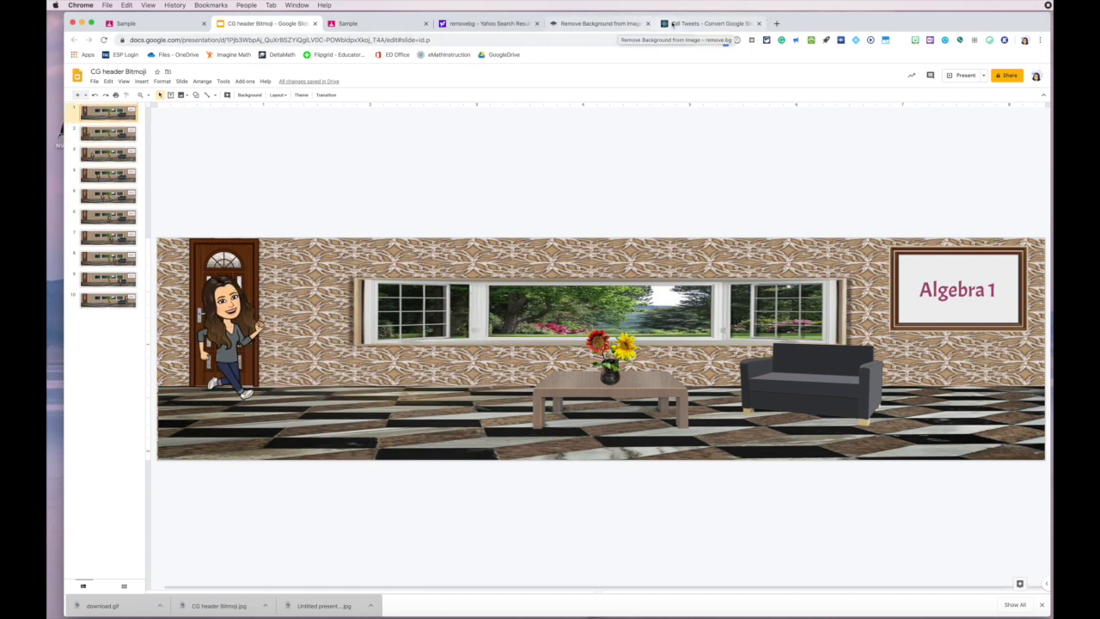
pyautogui.click(708, 24)
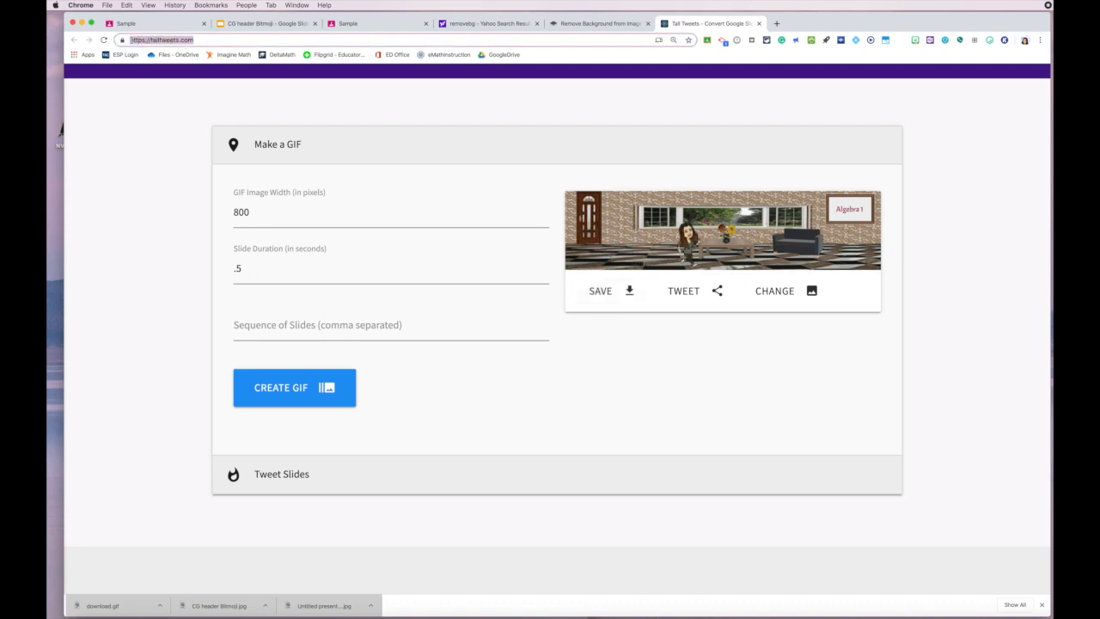
# Step: Go to talltweets.com and bring the Tall Tweets Classic Slides-to-GIF option into view
pyautogui.write('talltw')
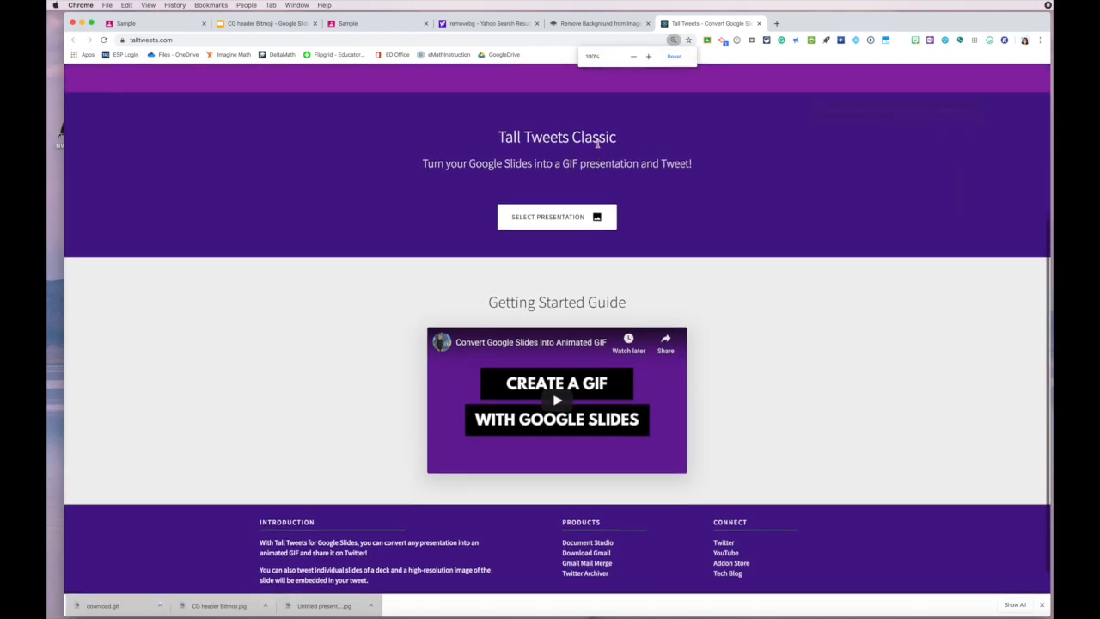
pyautogui.scroll(3)
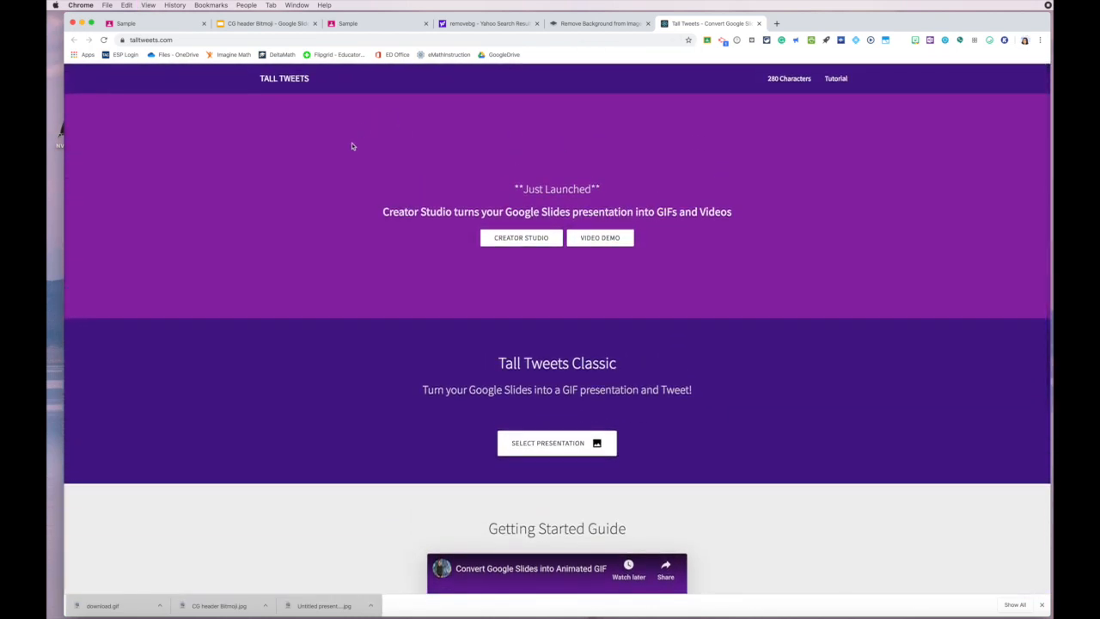
pyautogui.moveTo(343, 103)
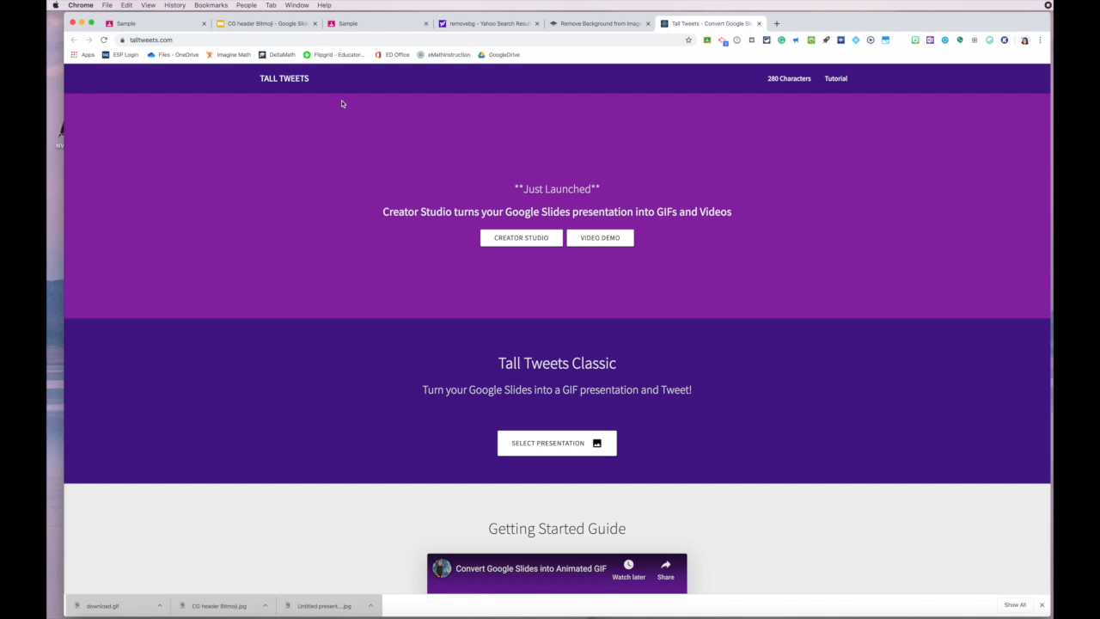
pyautogui.moveTo(337, 106)
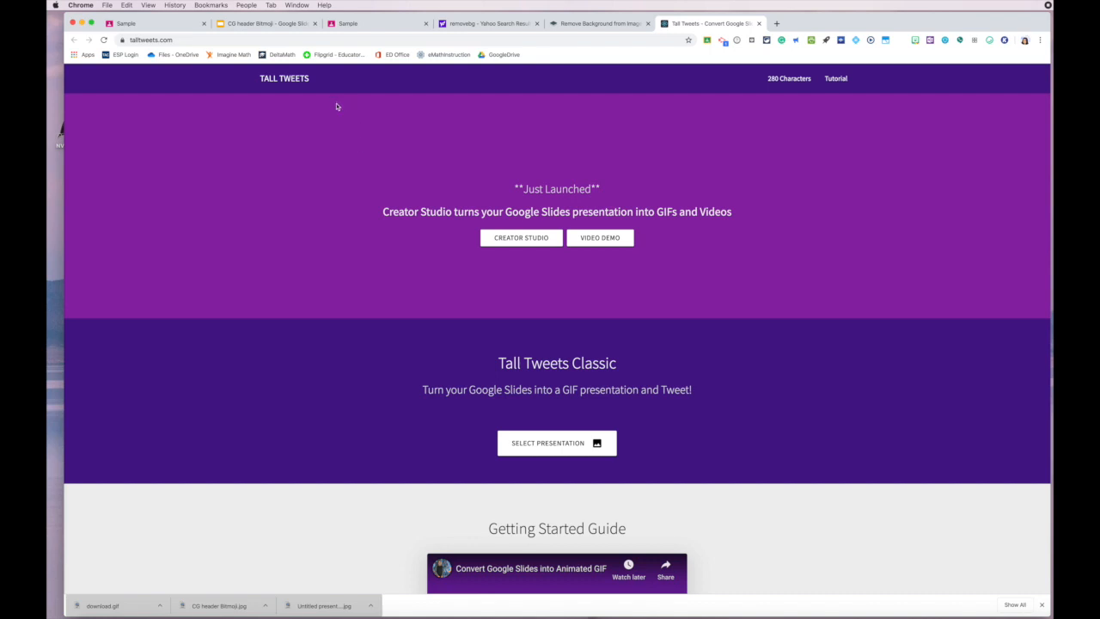
pyautogui.moveTo(464, 207)
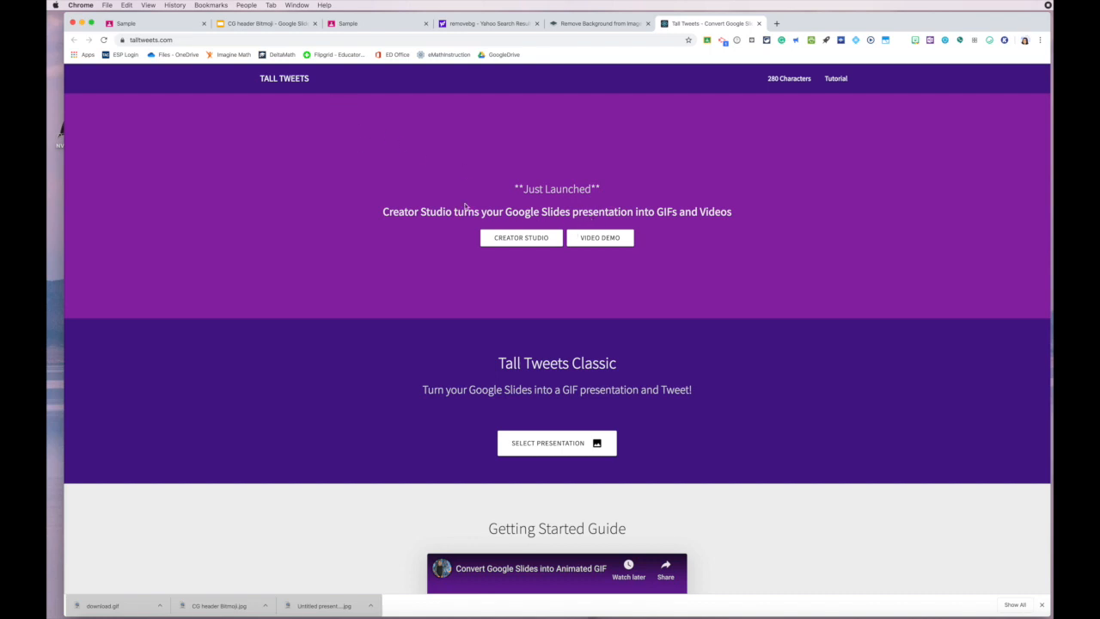
pyautogui.moveTo(629, 256)
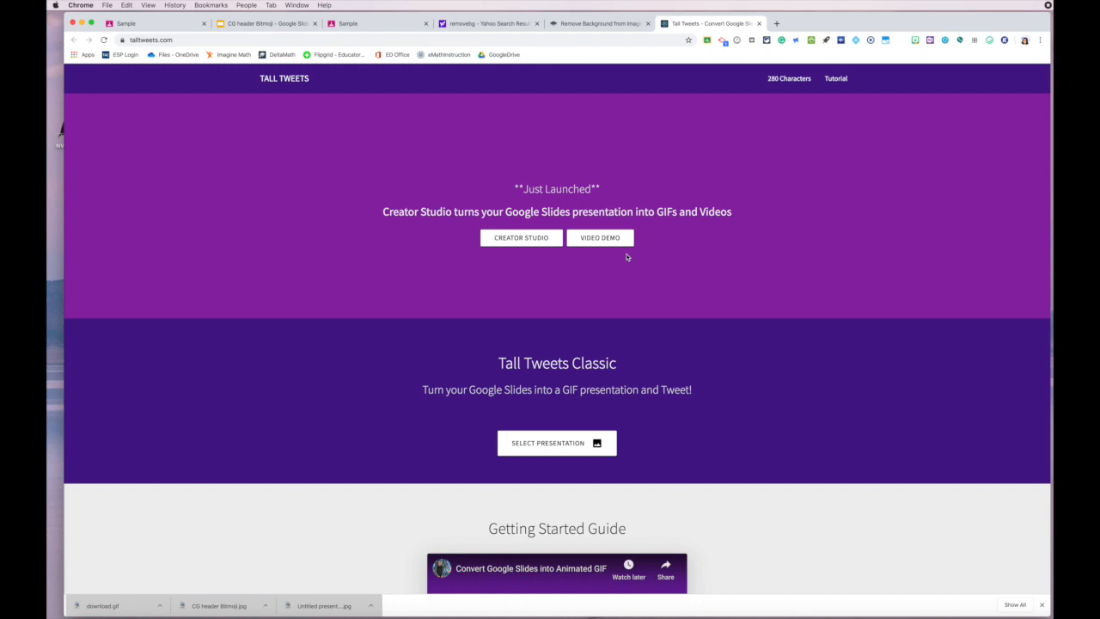
pyautogui.moveTo(303, 134)
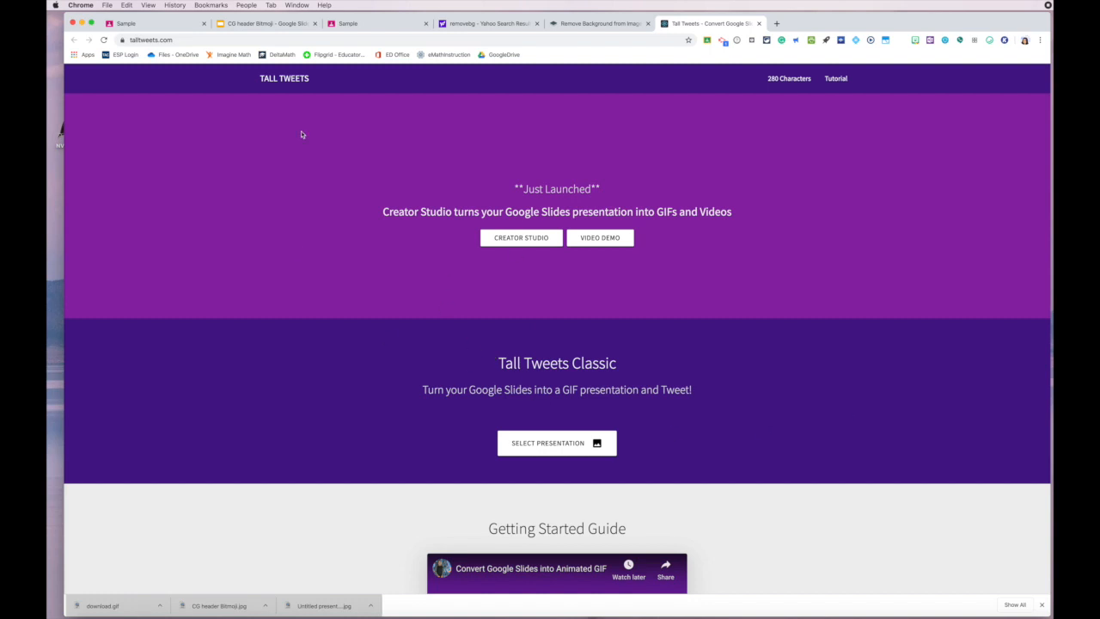
pyautogui.moveTo(529, 450)
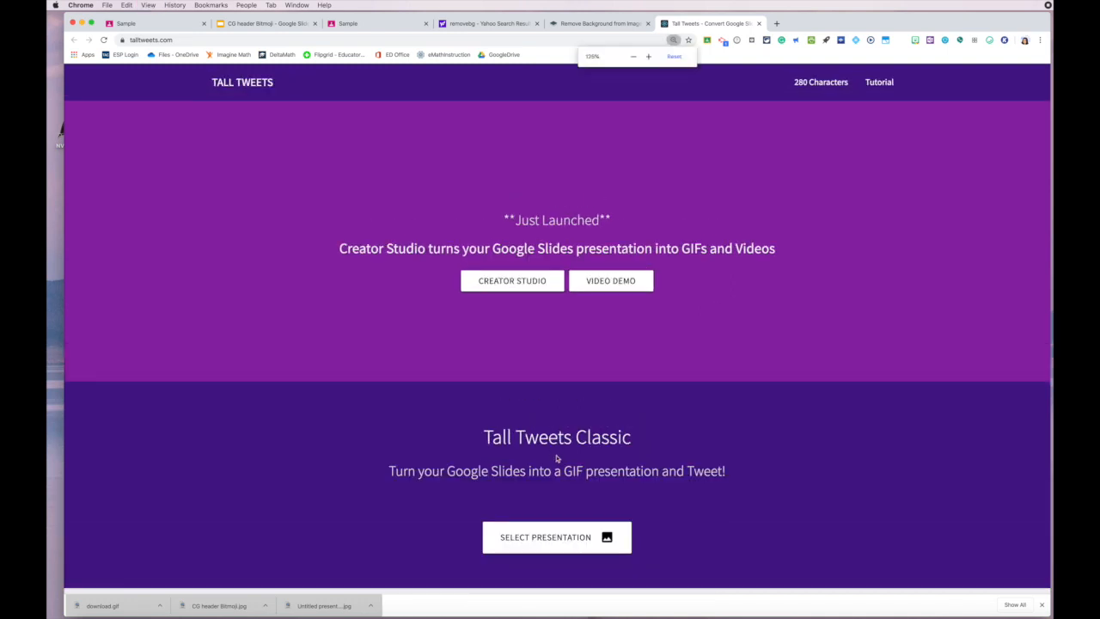
# Step: Select the CG header Bitmoji presentation from the Google Slides picker for conversion
pyautogui.click(557, 536)
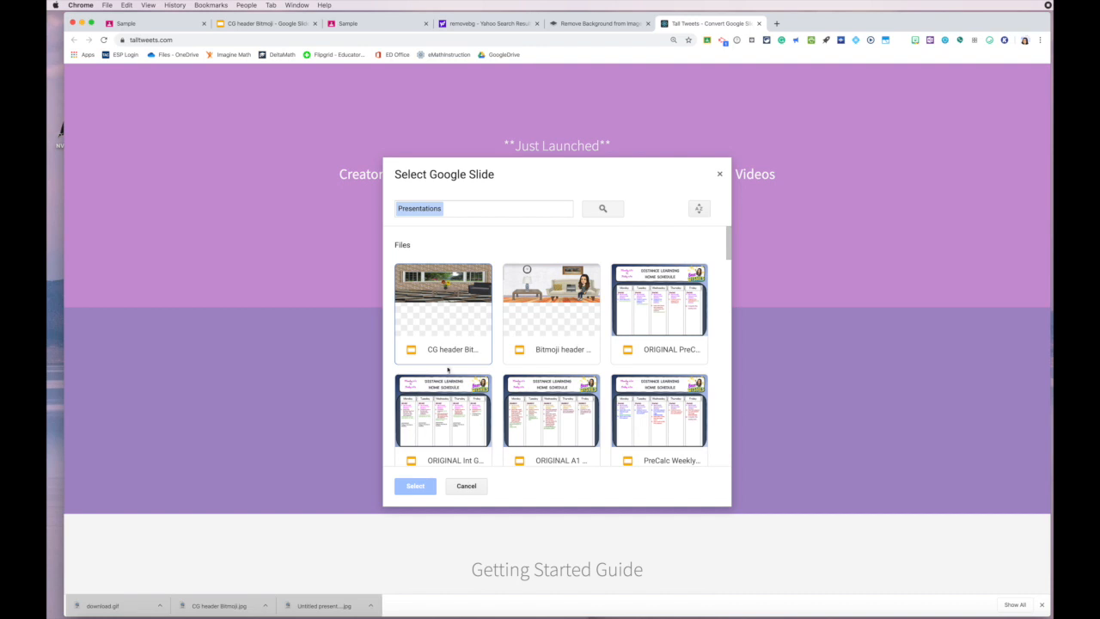
pyautogui.moveTo(421, 318)
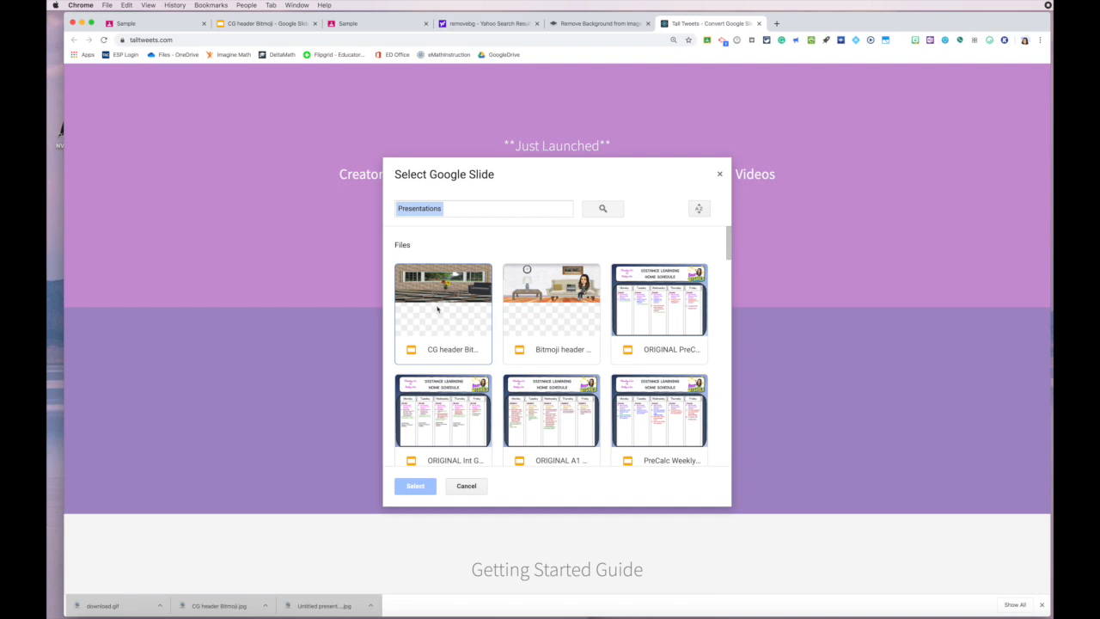
pyautogui.click(443, 306)
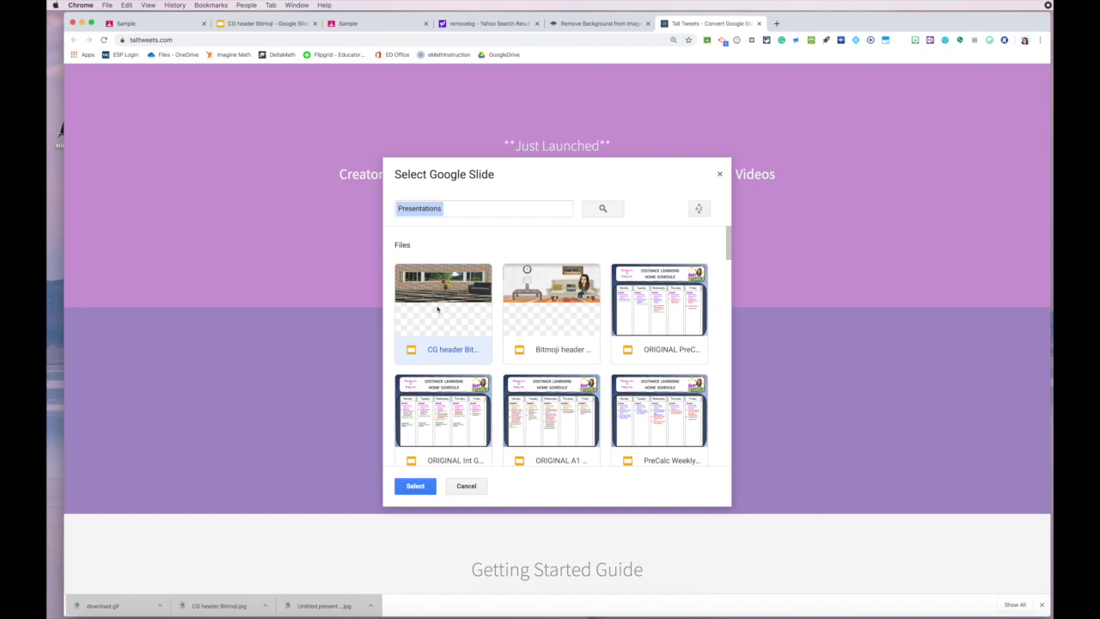
pyautogui.moveTo(416, 317)
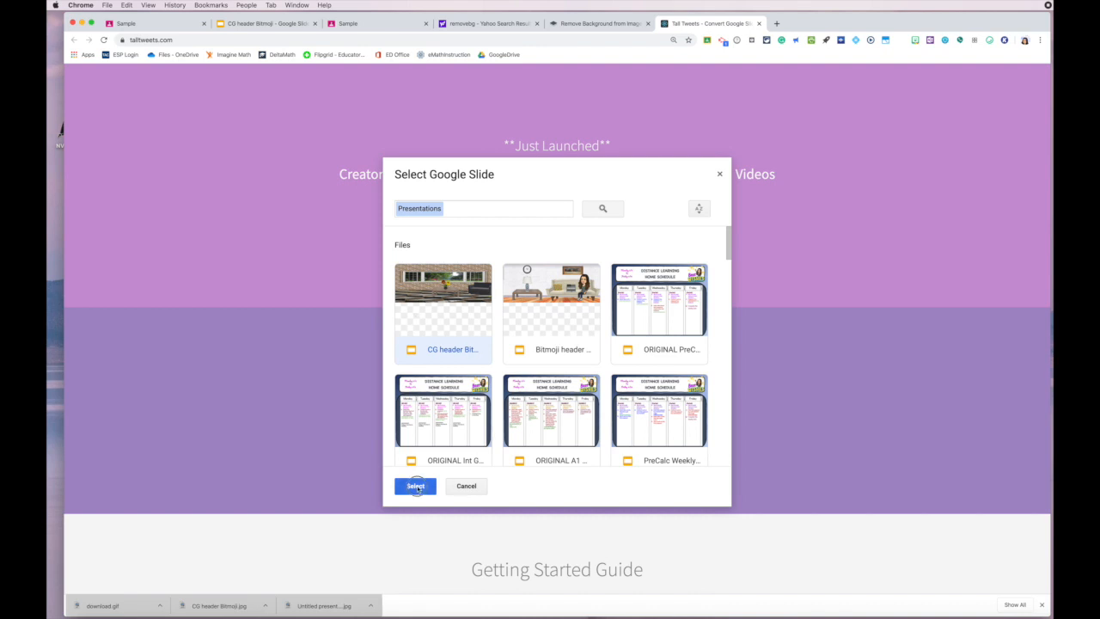
pyautogui.click(416, 484)
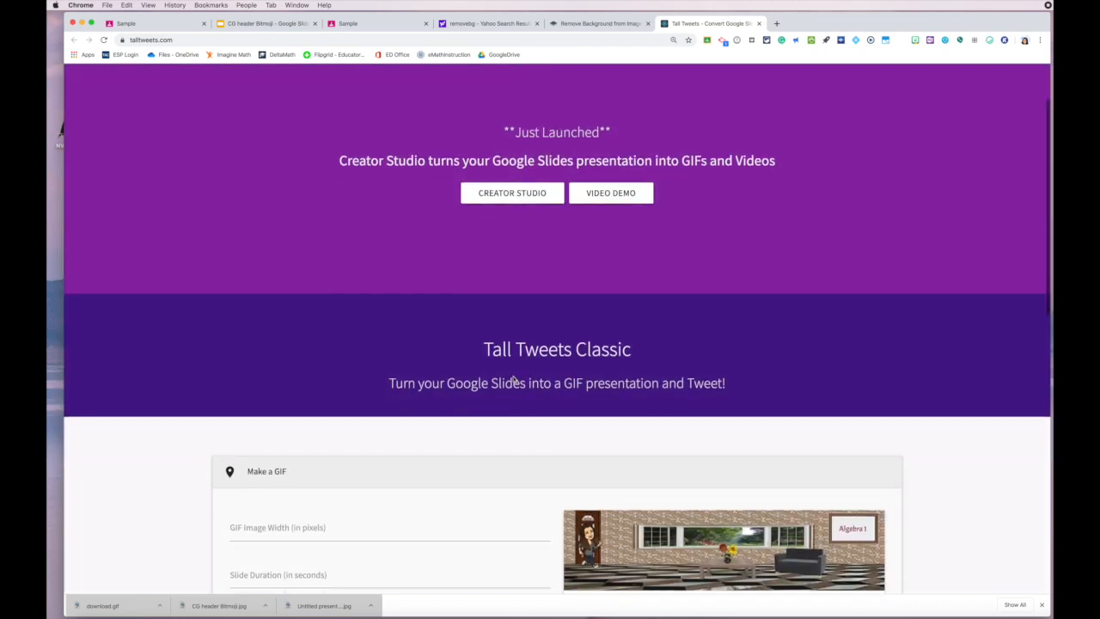
# Step: Set the GIF image width to 800 pixels and the slide duration to .5 seconds
pyautogui.scroll(-3)
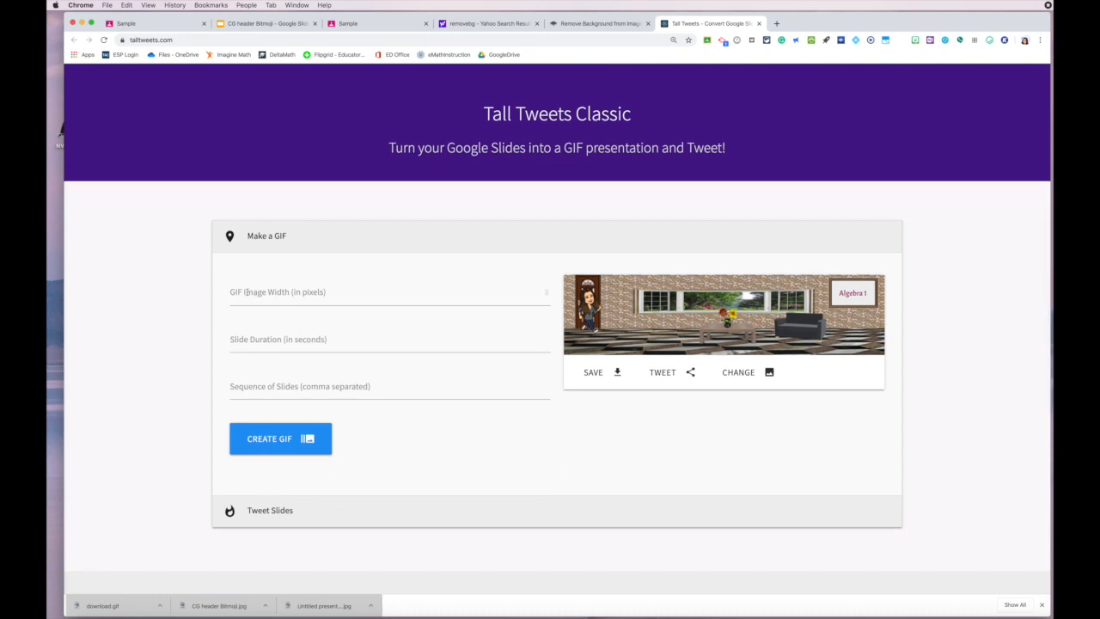
pyautogui.click(386, 293)
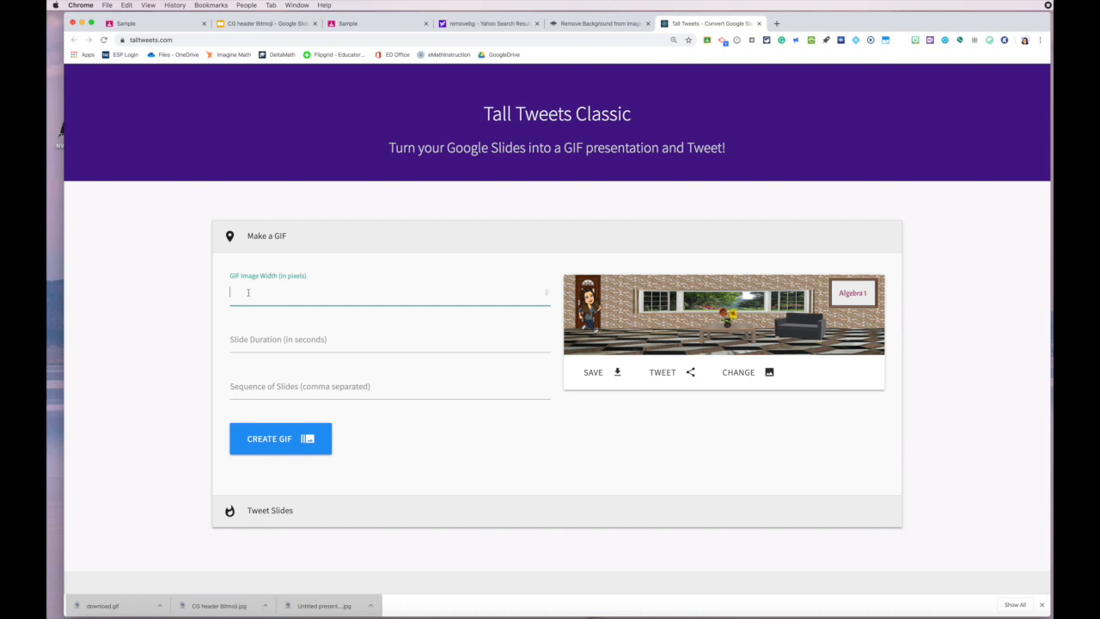
pyautogui.write('800')
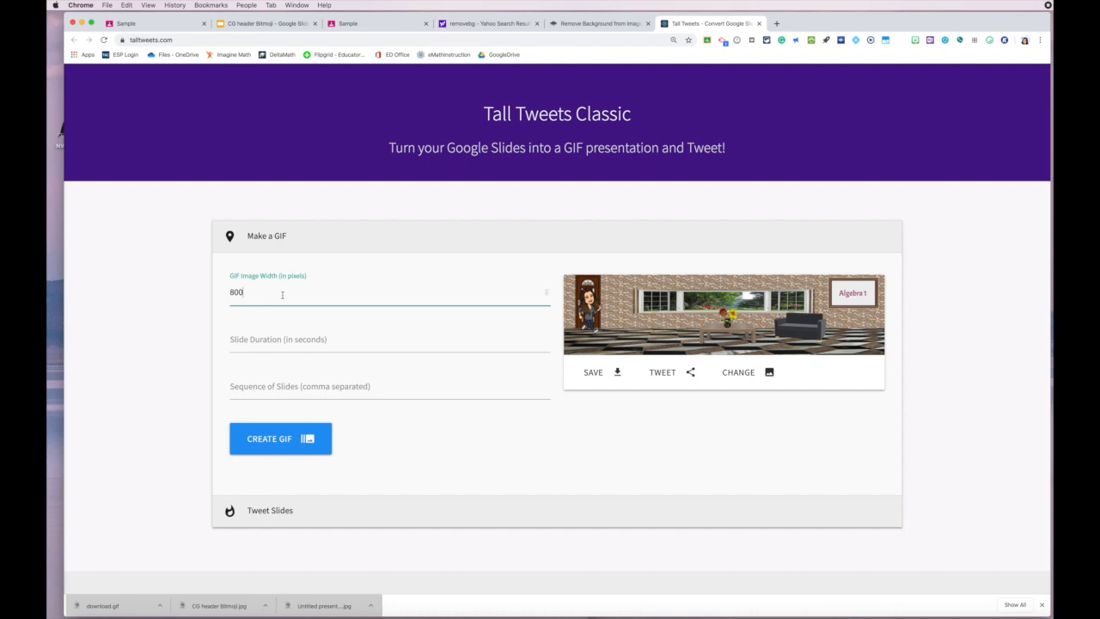
pyautogui.click(387, 339)
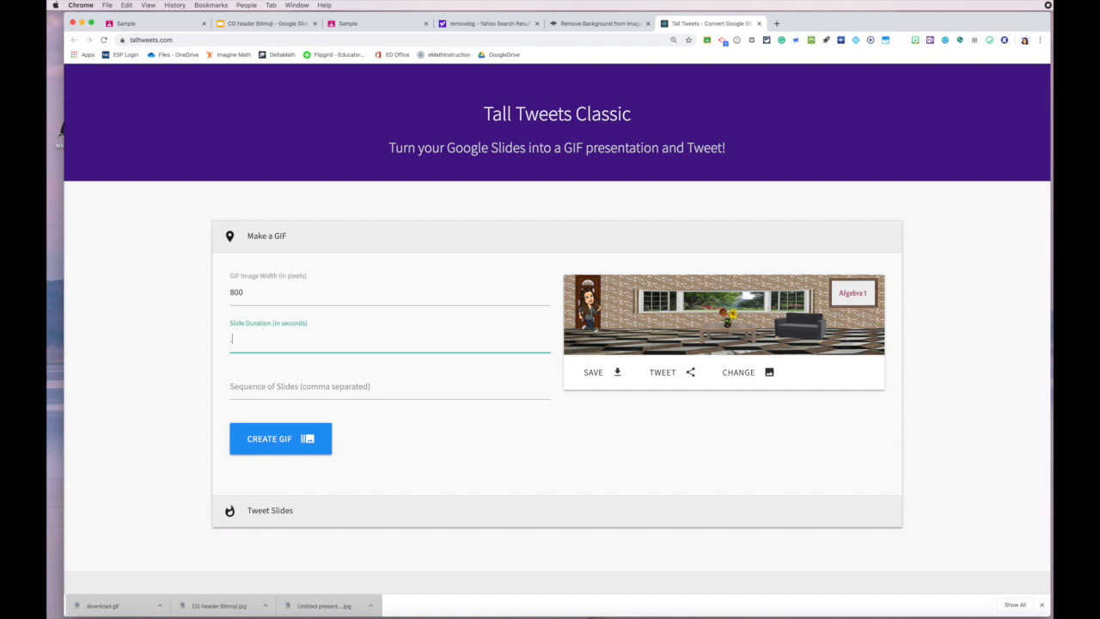
pyautogui.write('5')
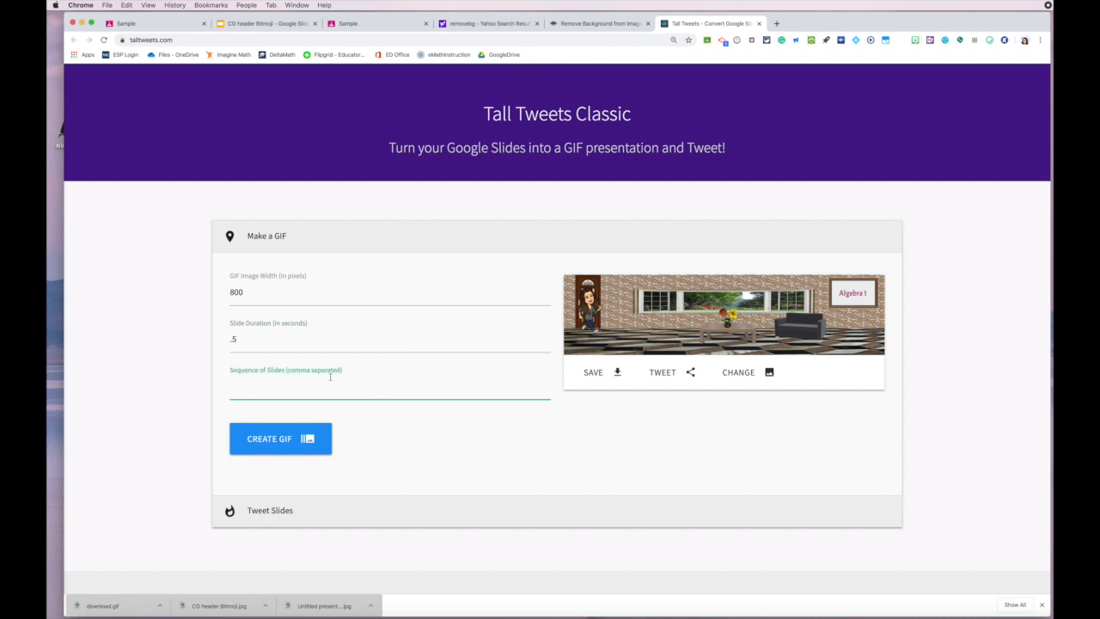
pyautogui.write('1')
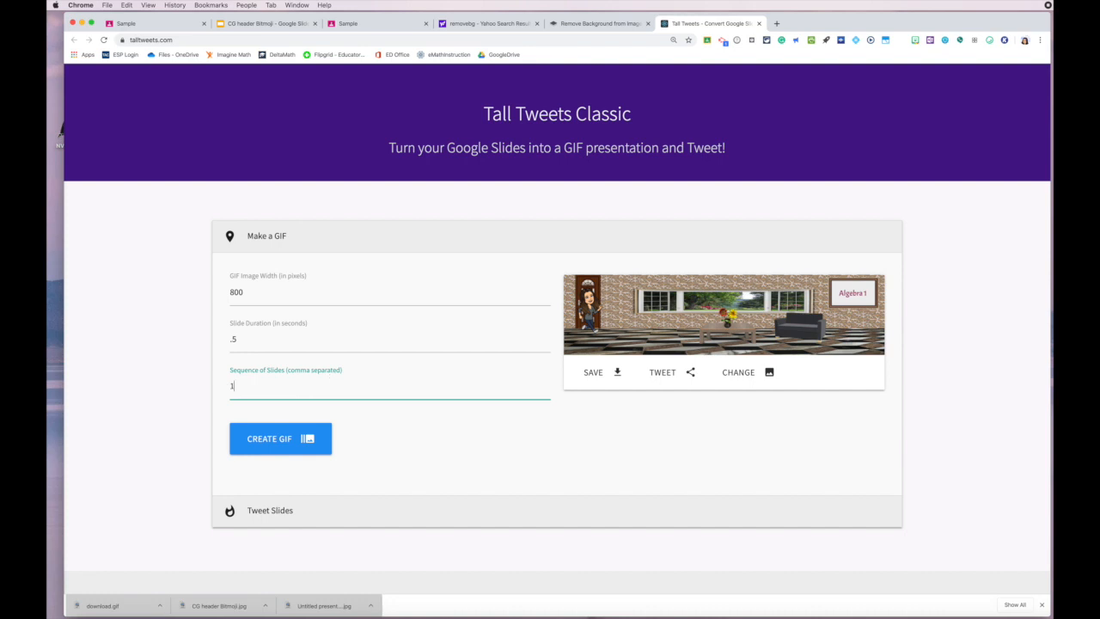
pyautogui.write(',4,')
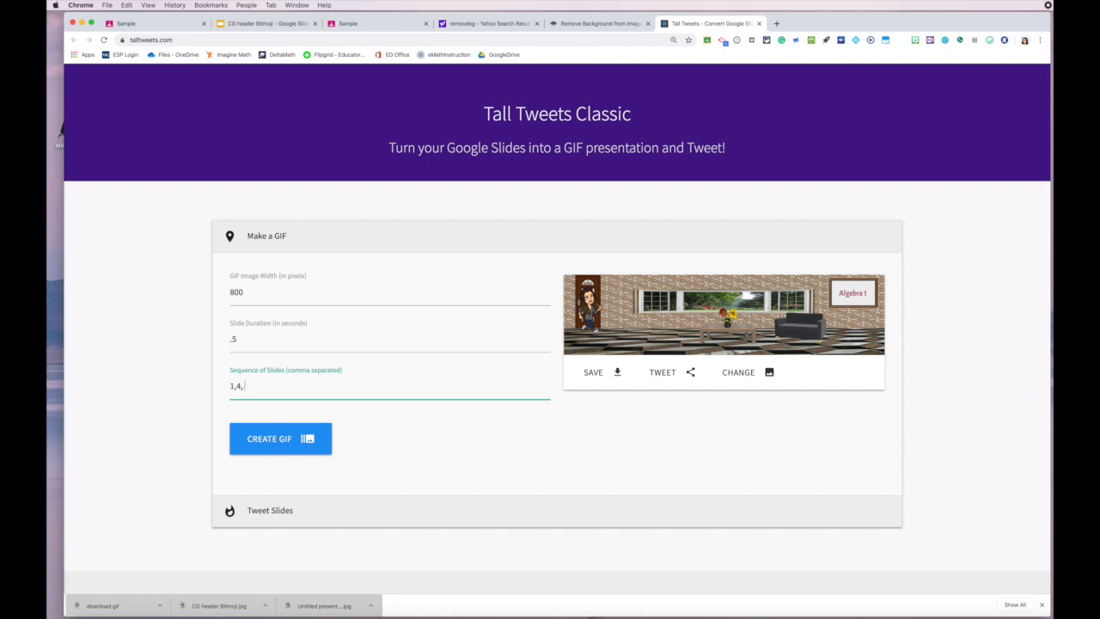
pyautogui.write('2')
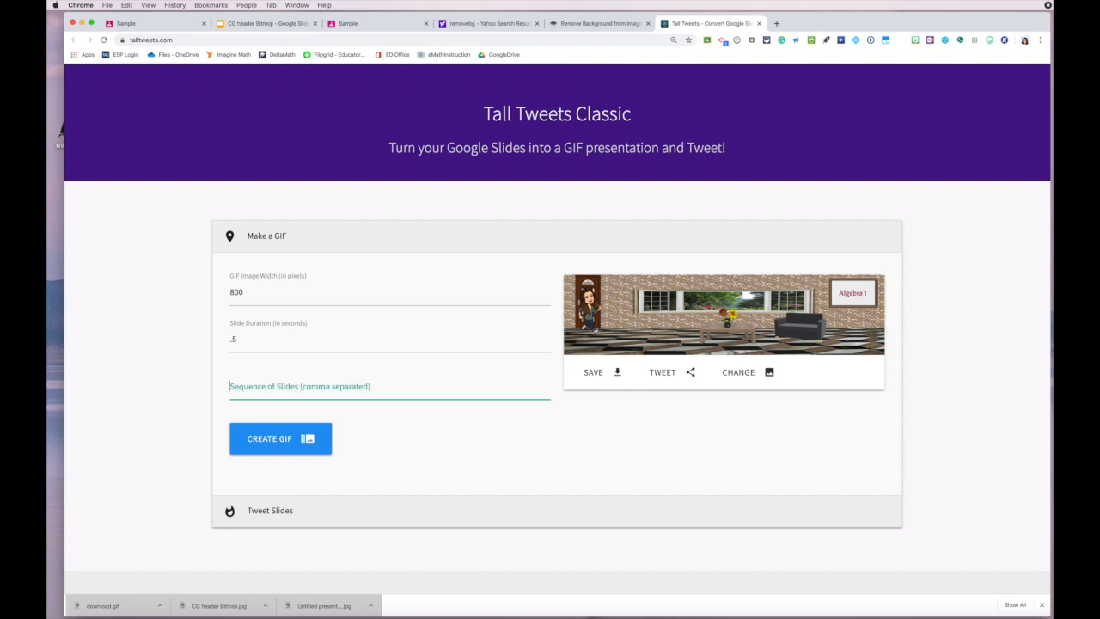
pyautogui.moveTo(333, 378)
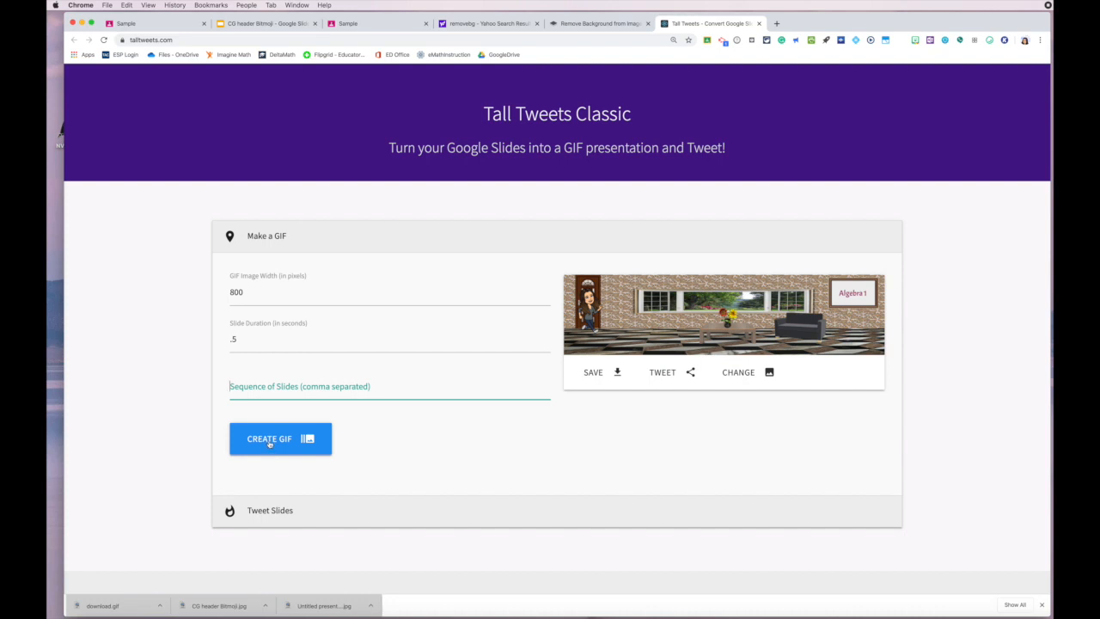
# Step: Create the animated GIF, download it, and return to the Sample class in Google Classroom
pyautogui.click(280, 438)
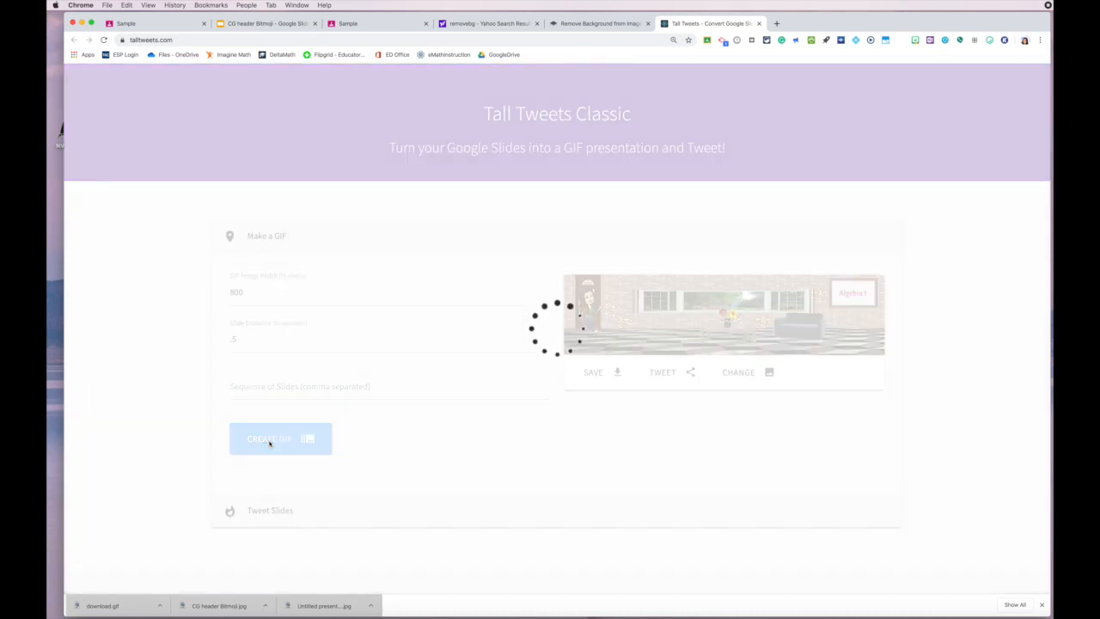
pyautogui.click(280, 438)
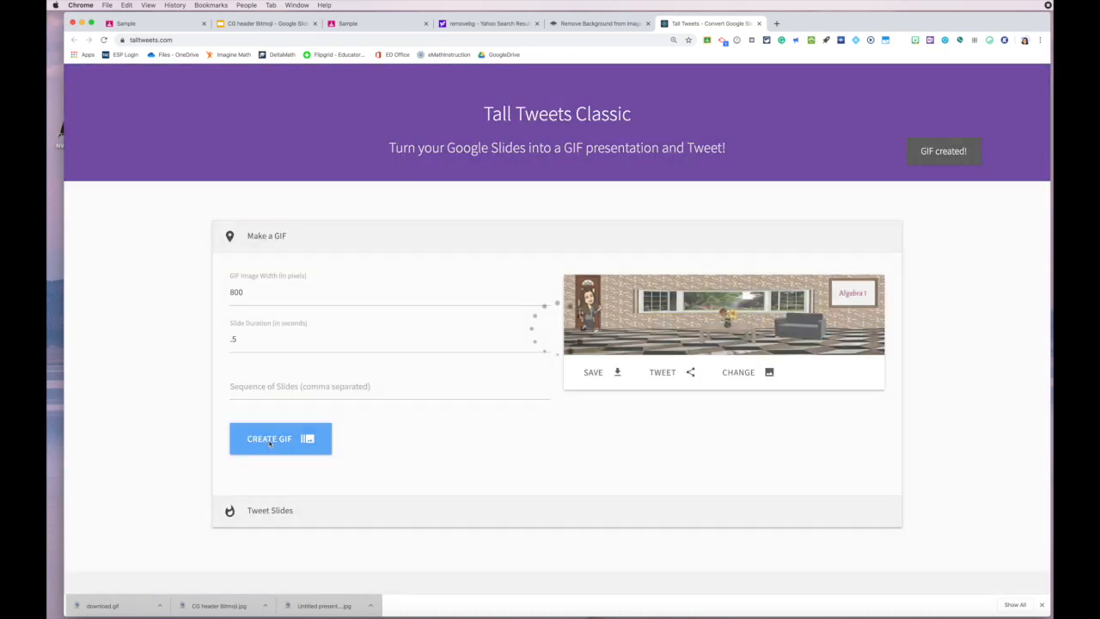
pyautogui.click(280, 438)
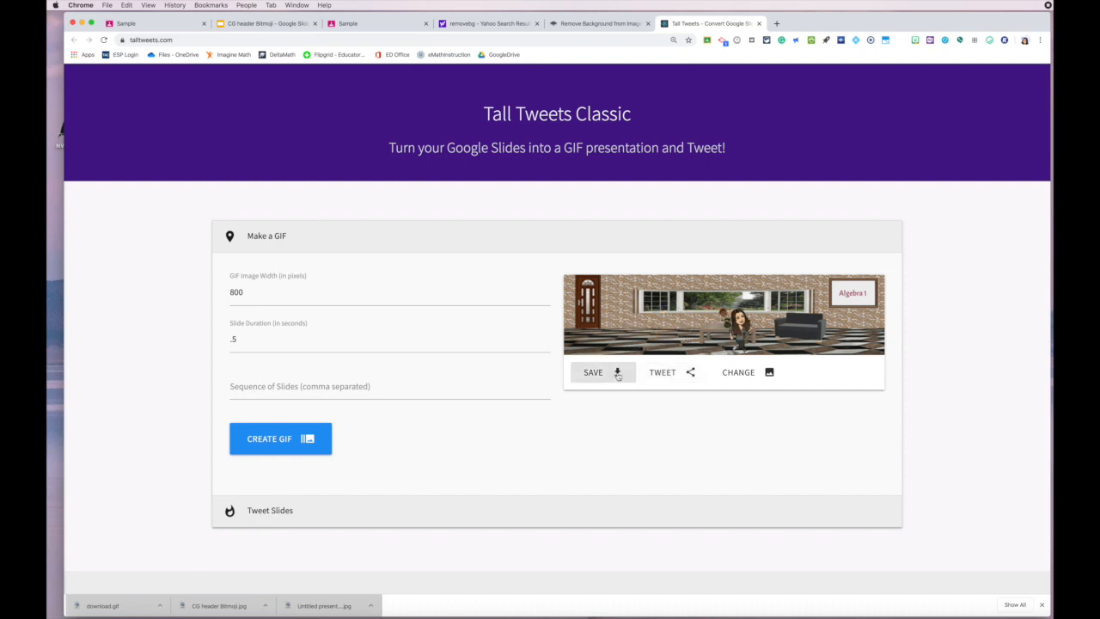
pyautogui.click(593, 372)
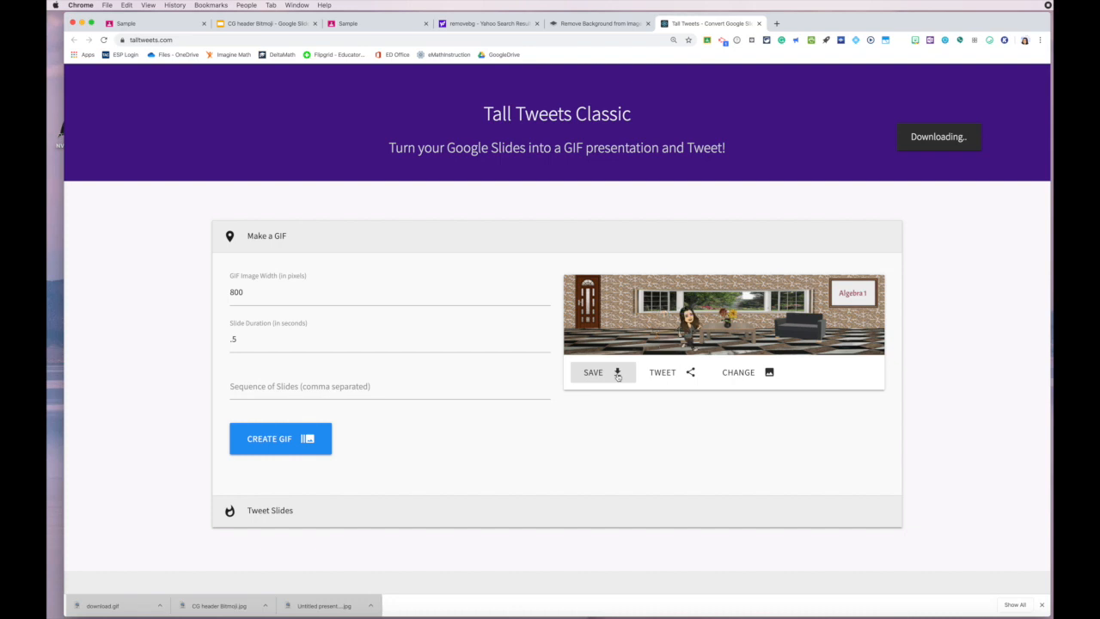
pyautogui.click(594, 371)
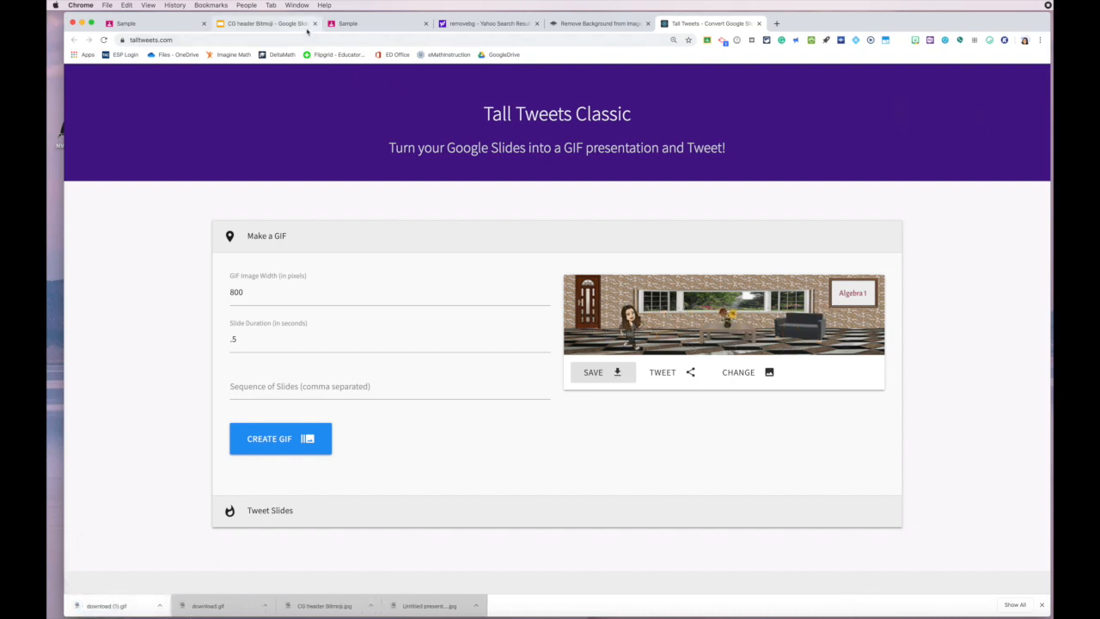
pyautogui.click(378, 25)
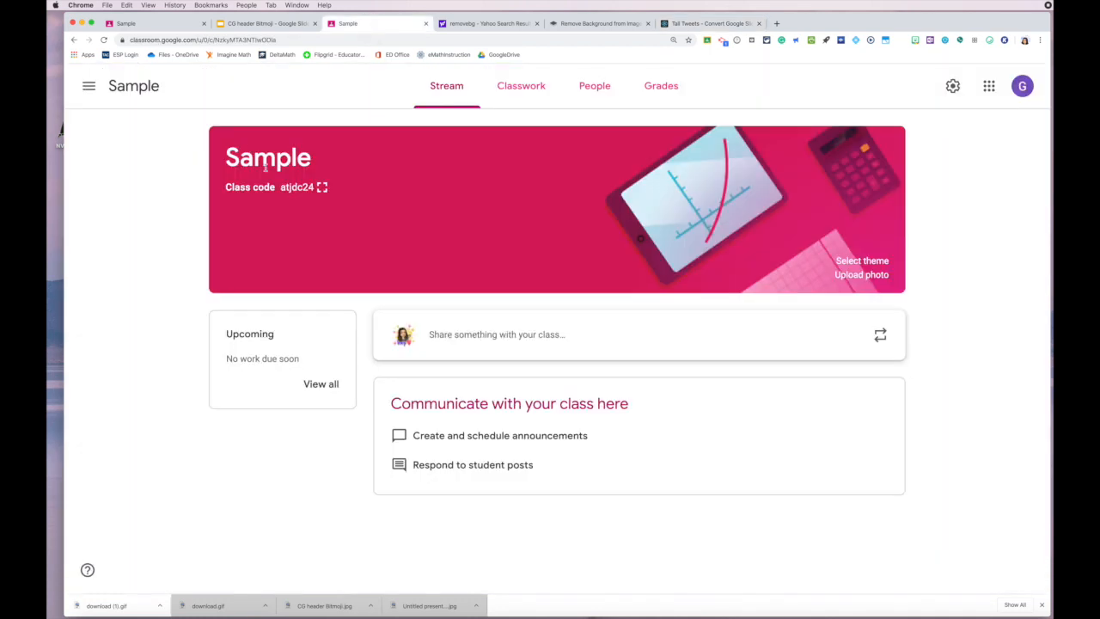
# Step: Upload the downloaded GIF as the Sample class's new header photo
pyautogui.click(861, 275)
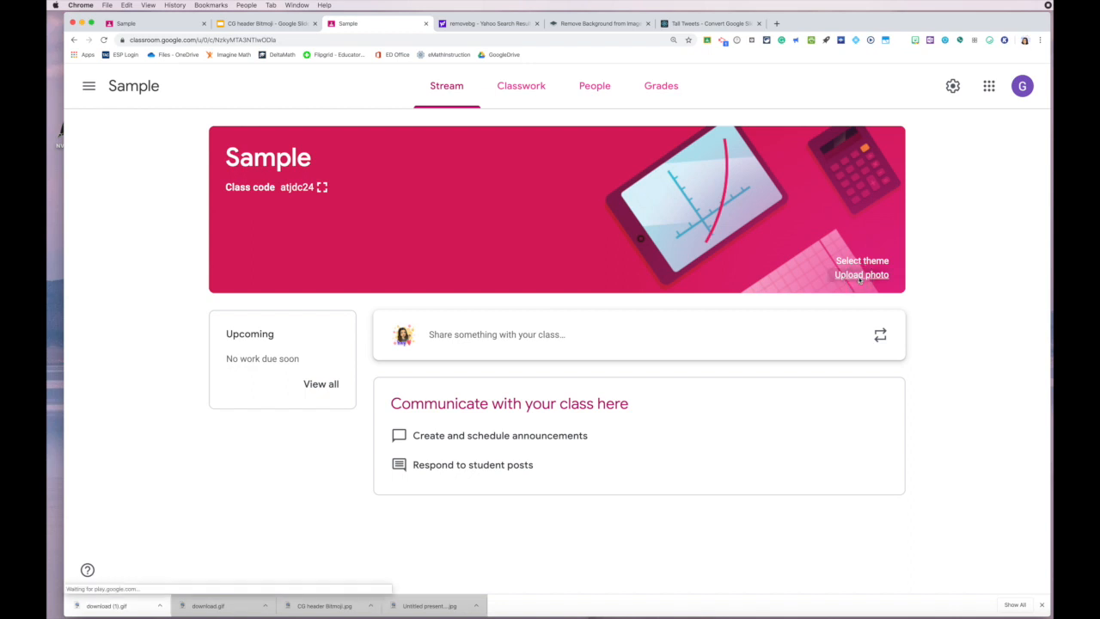
pyautogui.click(861, 275)
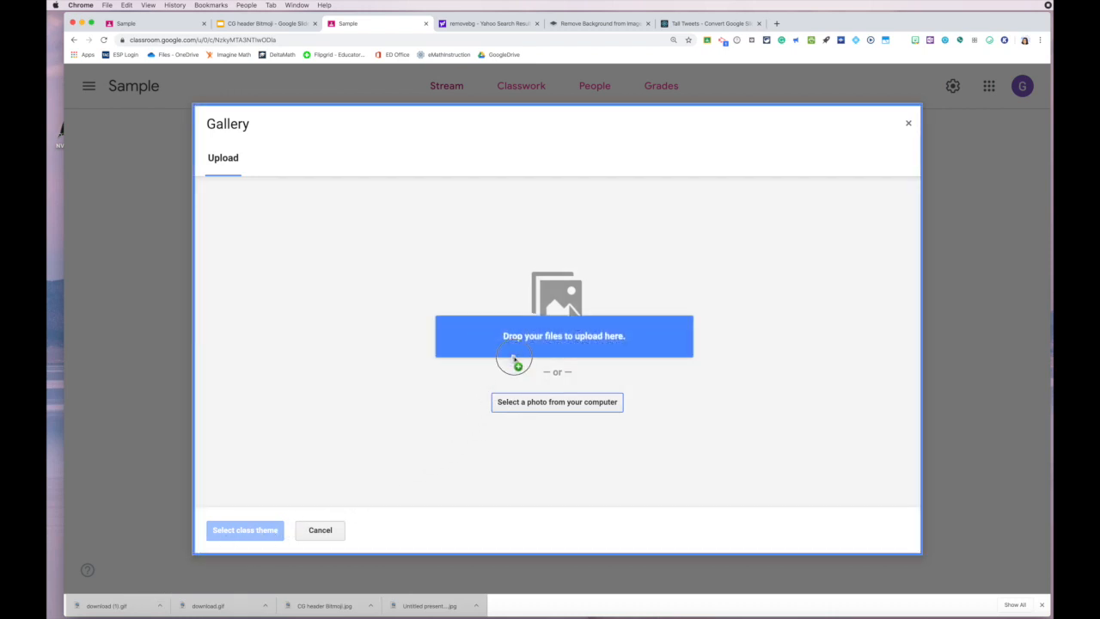
pyautogui.click(563, 335)
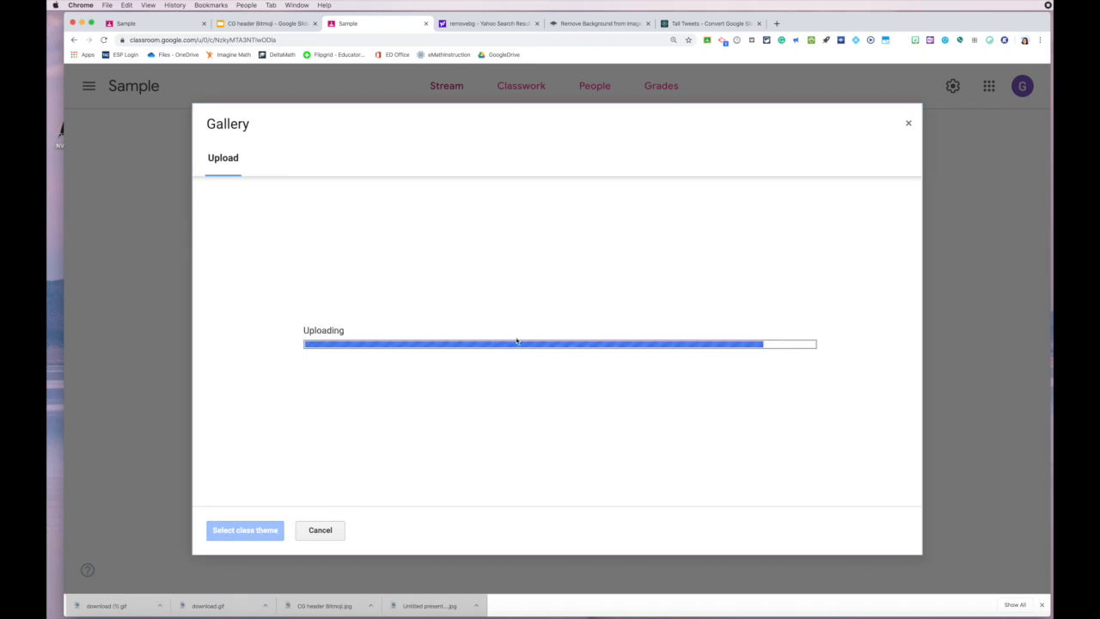